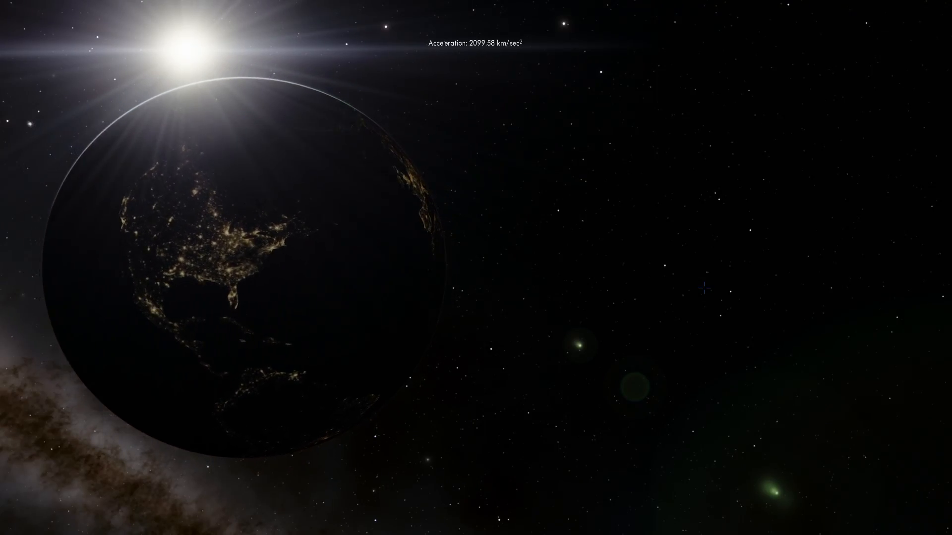
# Step: Fly out from Earth until the whole Milky Way is in view
pyautogui.scroll(-3)
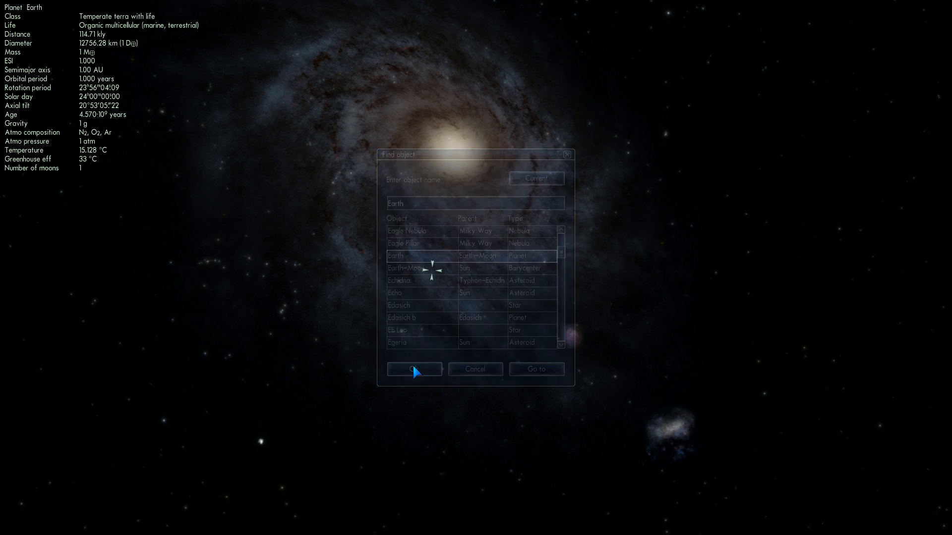
# Step: Dismiss the Earth search and select the Andromeda galaxy M31
pyautogui.click(414, 368)
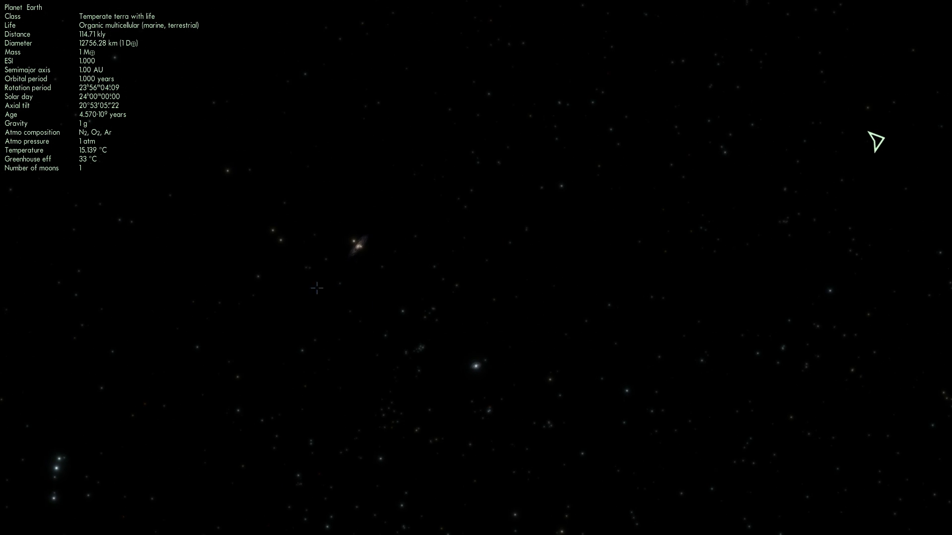
pyautogui.click(352, 246)
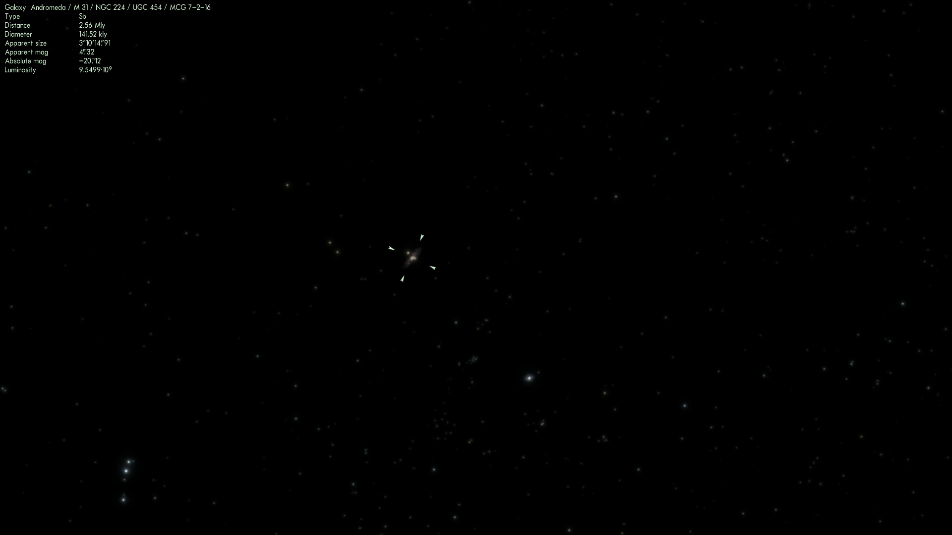
# Step: Select the bright point below Andromeda, the Triangulum galaxy M33
pyautogui.click(529, 378)
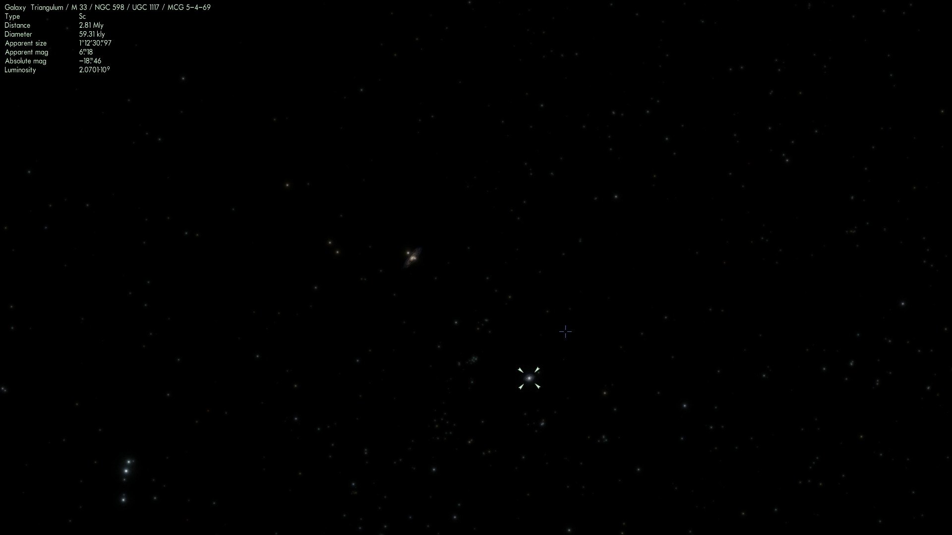
pyautogui.moveTo(569, 363)
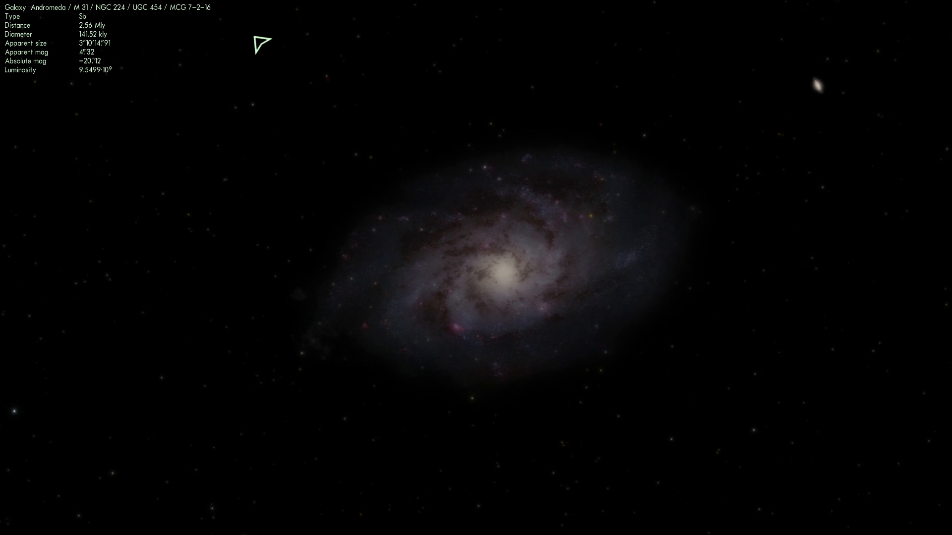
# Step: Fly toward M33 until it is 2.60 Mly away, Andromeda still visible
pyautogui.scroll(3)
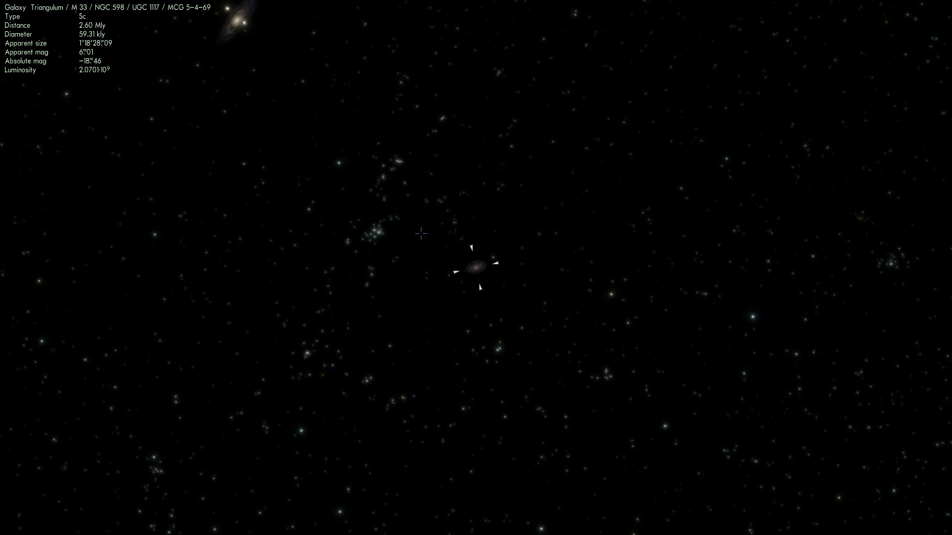
# Step: Approach Triangulum to about 141 kly, its spiral arms filling the view
pyautogui.scroll(3)
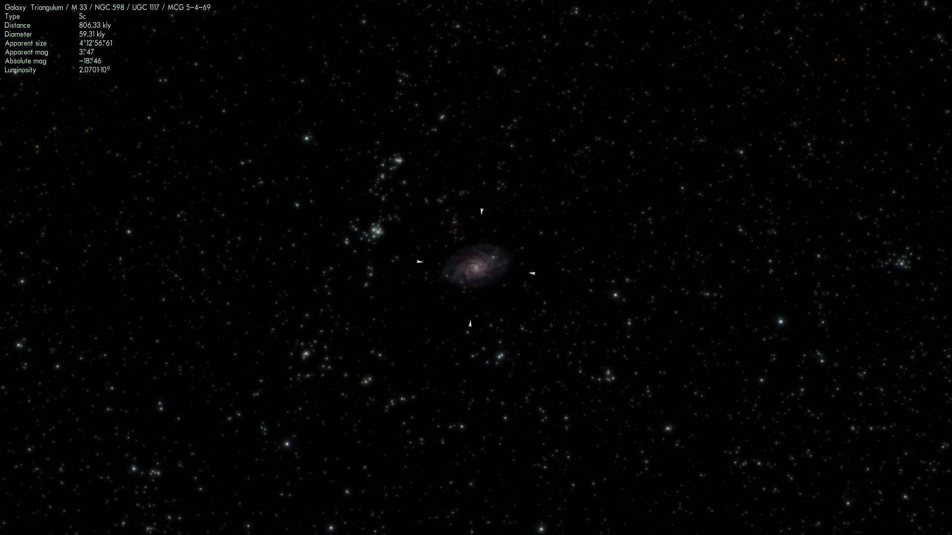
pyautogui.scroll(3)
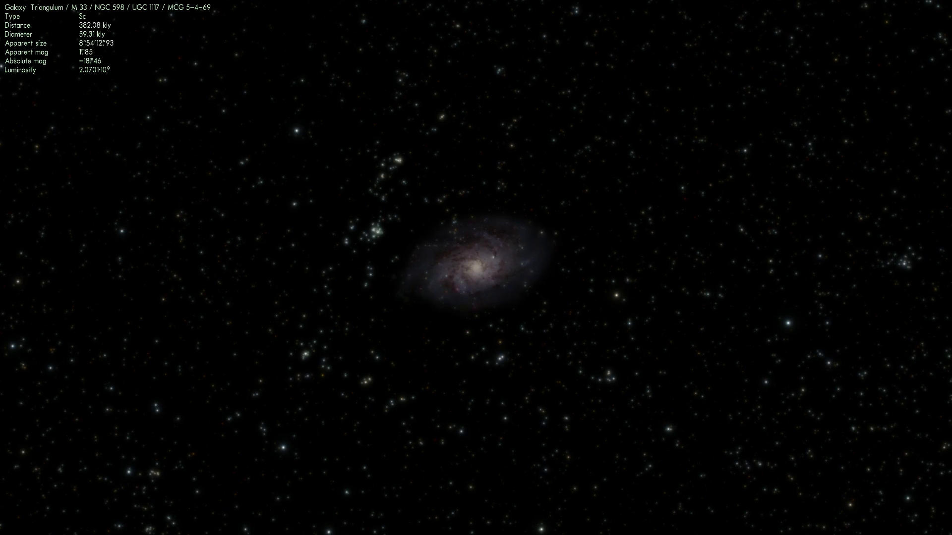
pyautogui.scroll(3)
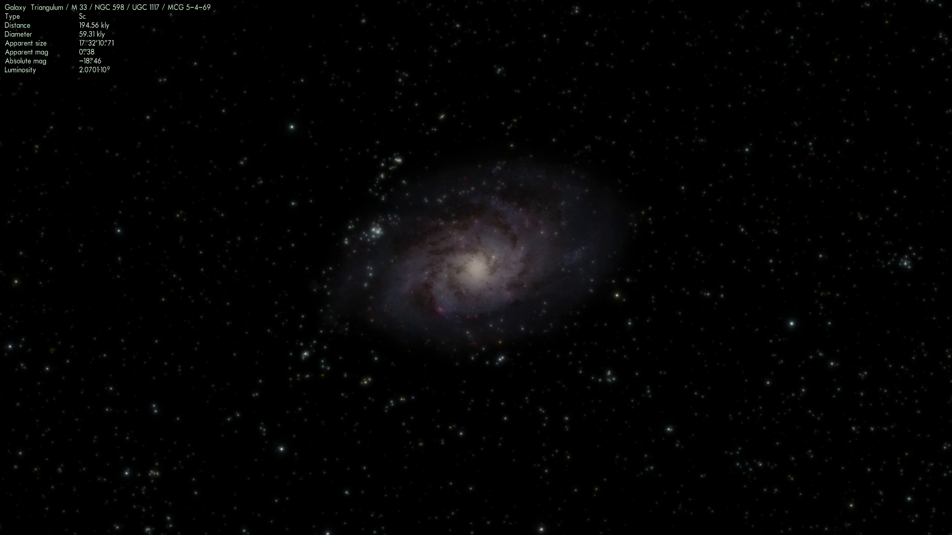
pyautogui.scroll(3)
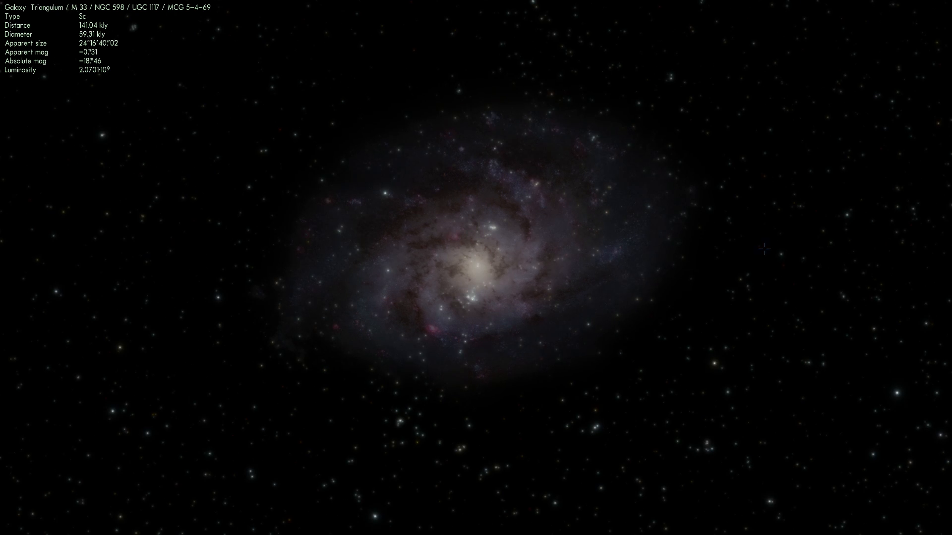
pyautogui.moveTo(565, 227)
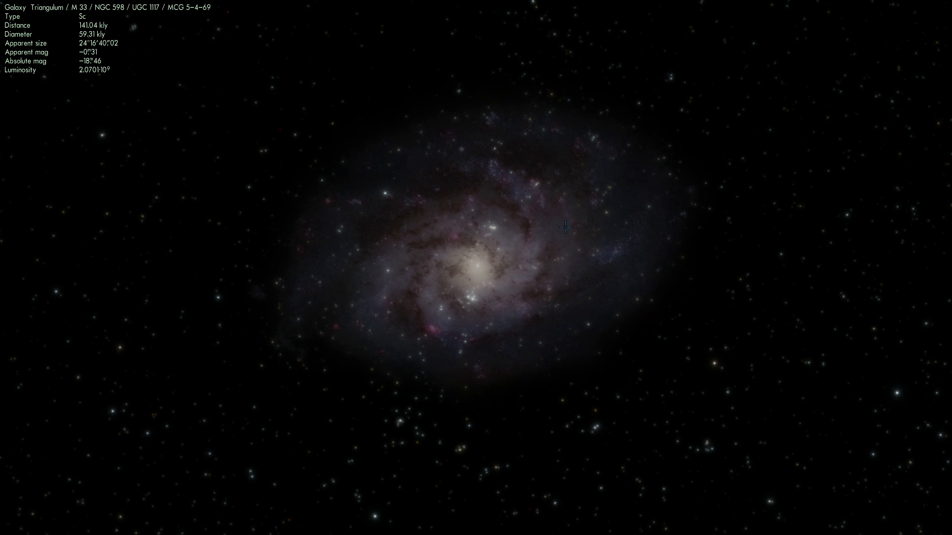
pyautogui.moveTo(650, 200)
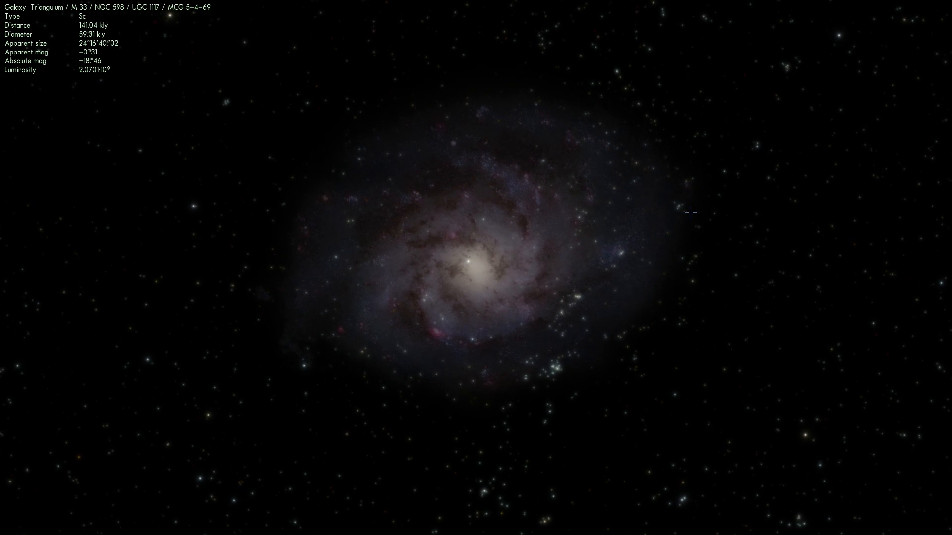
pyautogui.moveTo(396, 312)
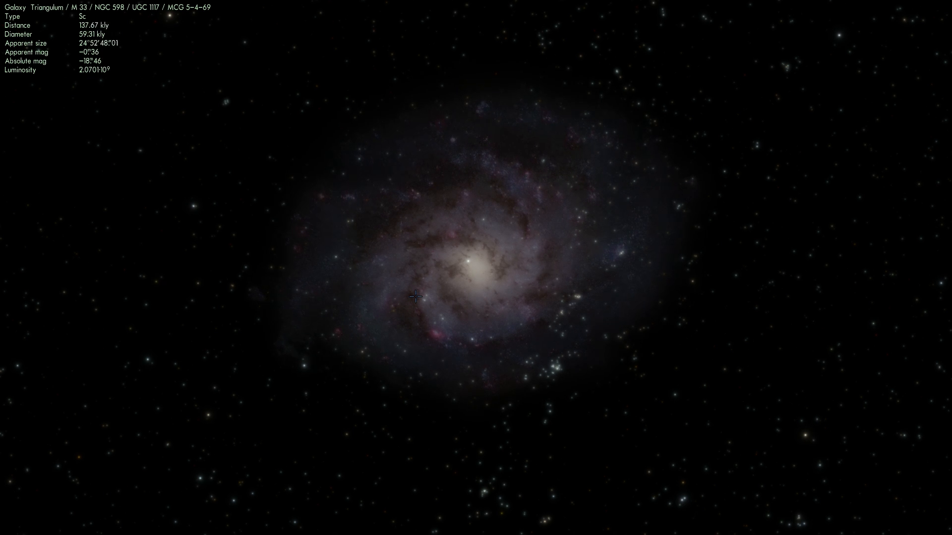
# Step: Close in on M33's bright core and dusty arms at about 53 kly
pyautogui.scroll(3)
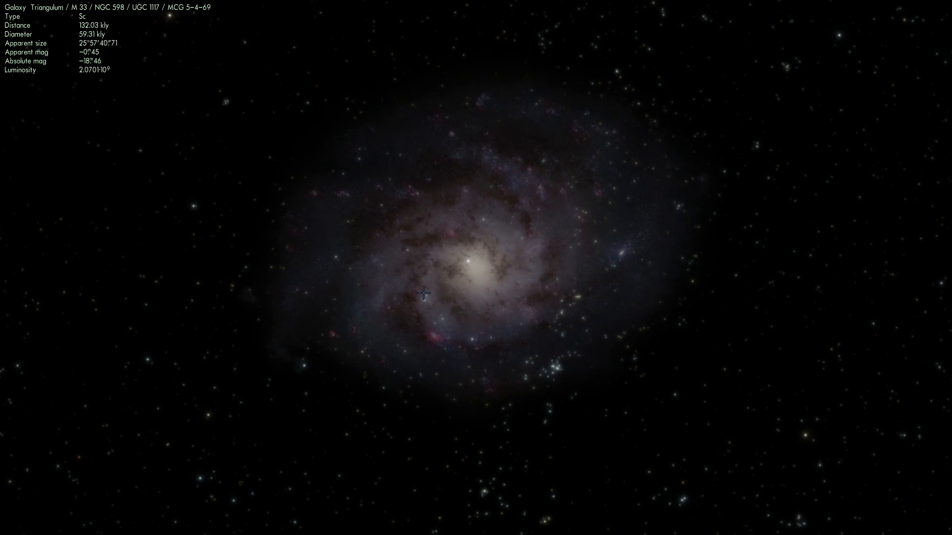
pyautogui.scroll(3)
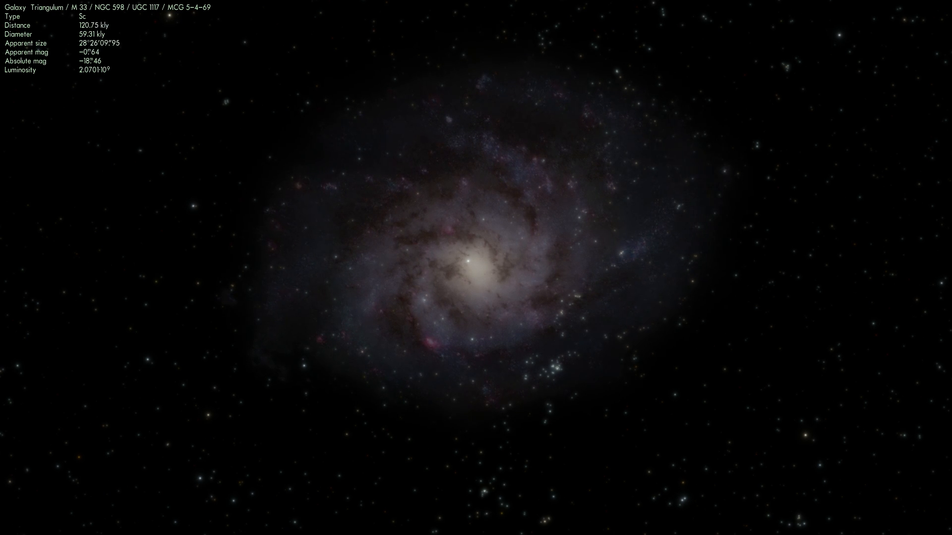
pyautogui.scroll(3)
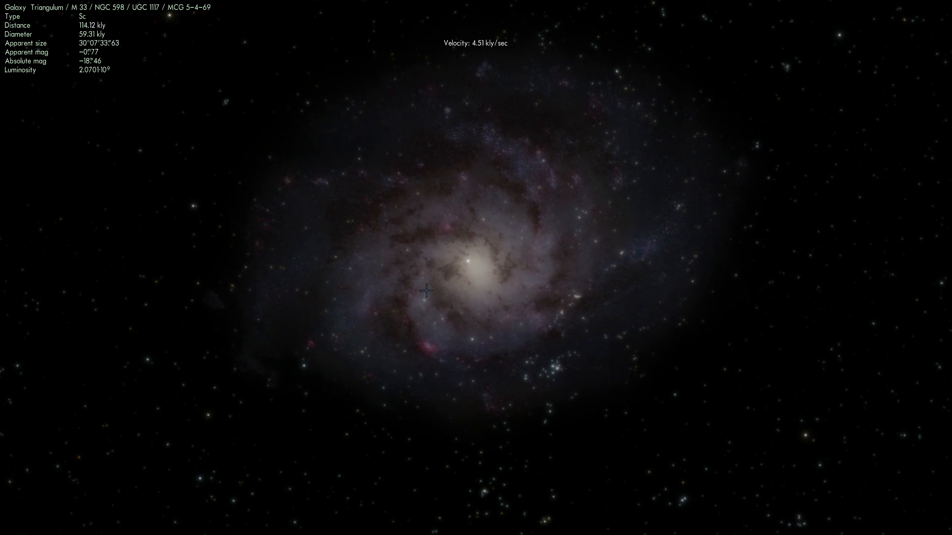
pyautogui.scroll(3)
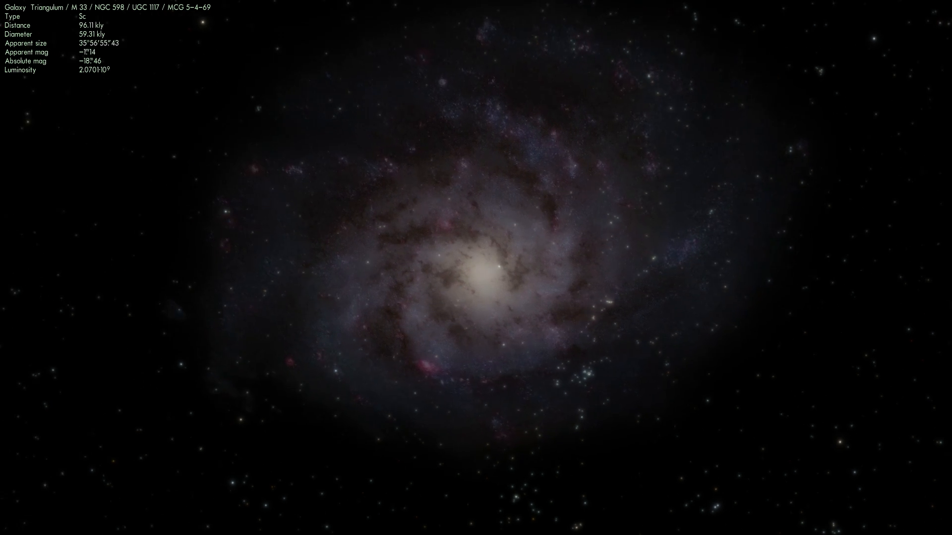
pyautogui.scroll(3)
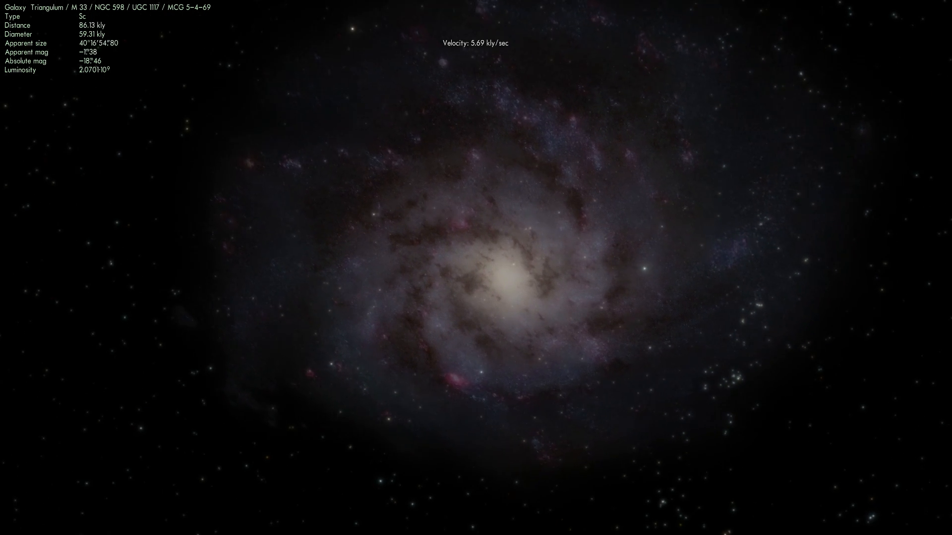
pyautogui.scroll(3)
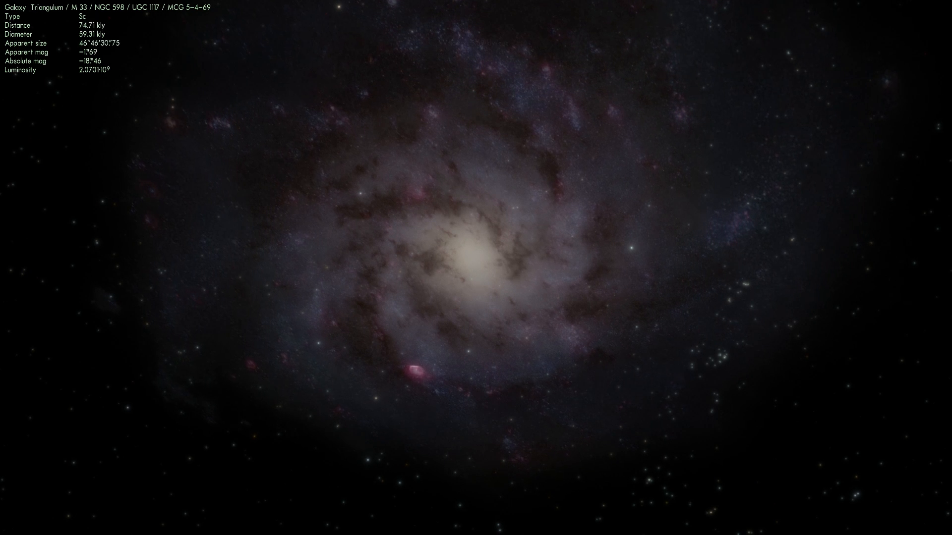
pyautogui.scroll(3)
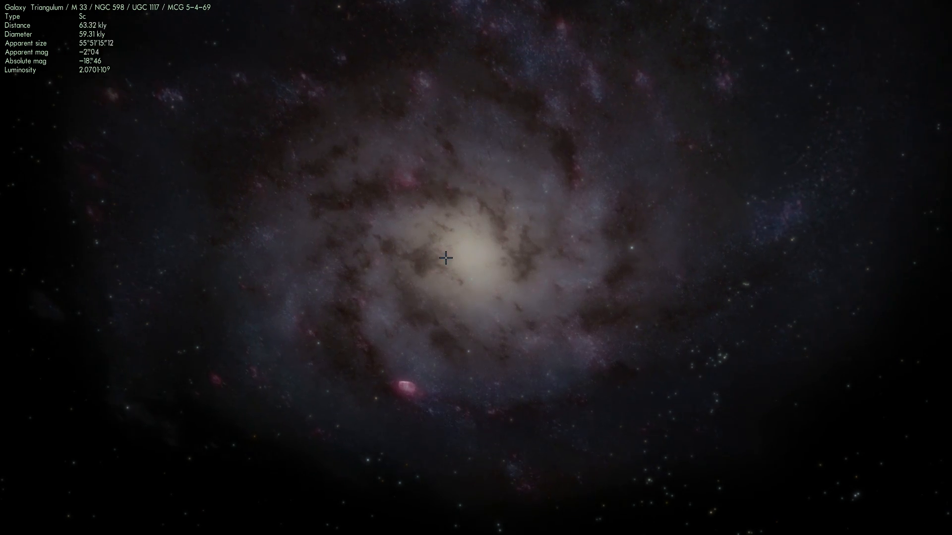
pyautogui.scroll(-3)
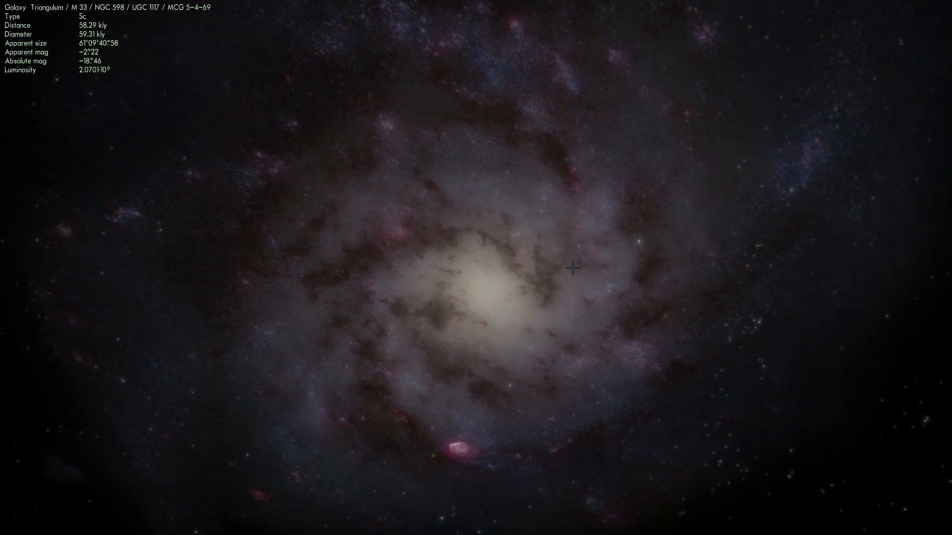
pyautogui.scroll(3)
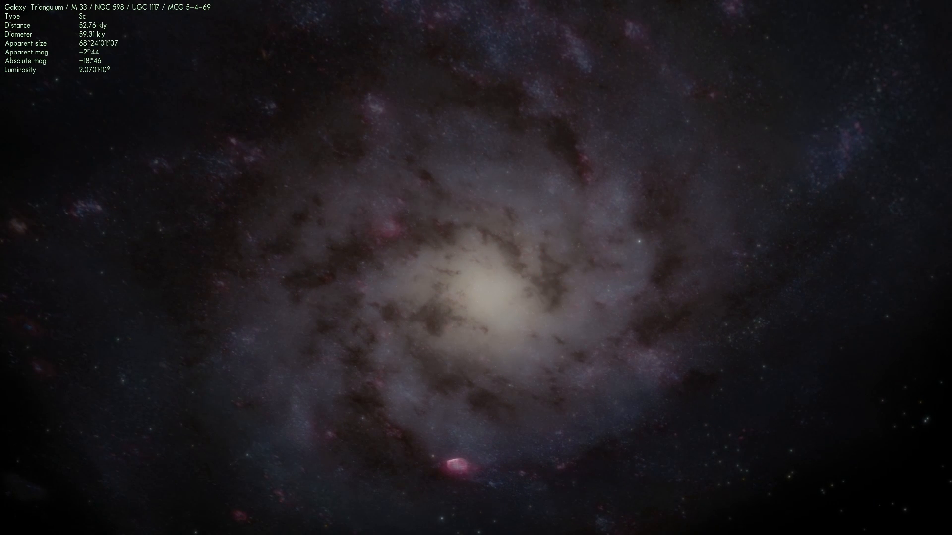
pyautogui.scroll(3)
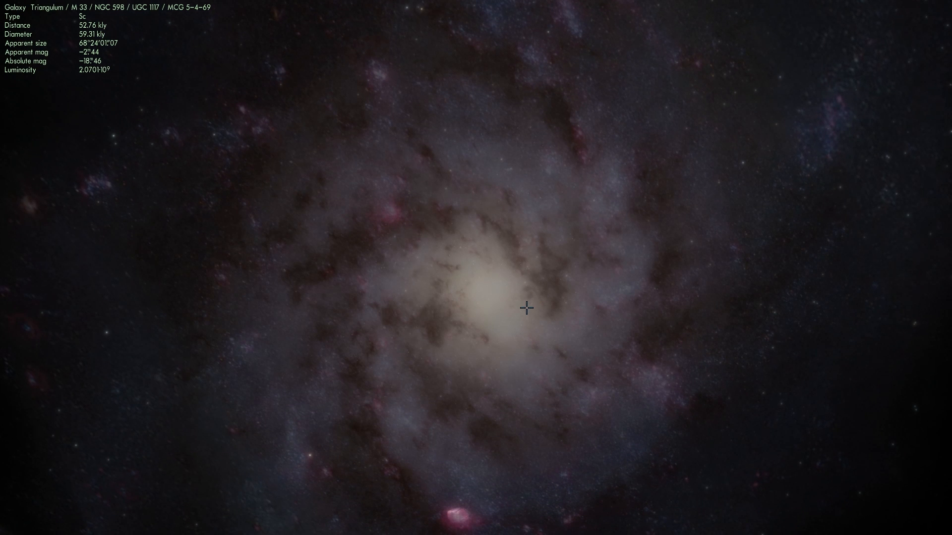
pyautogui.moveTo(441, 298)
pyautogui.write('Earth')
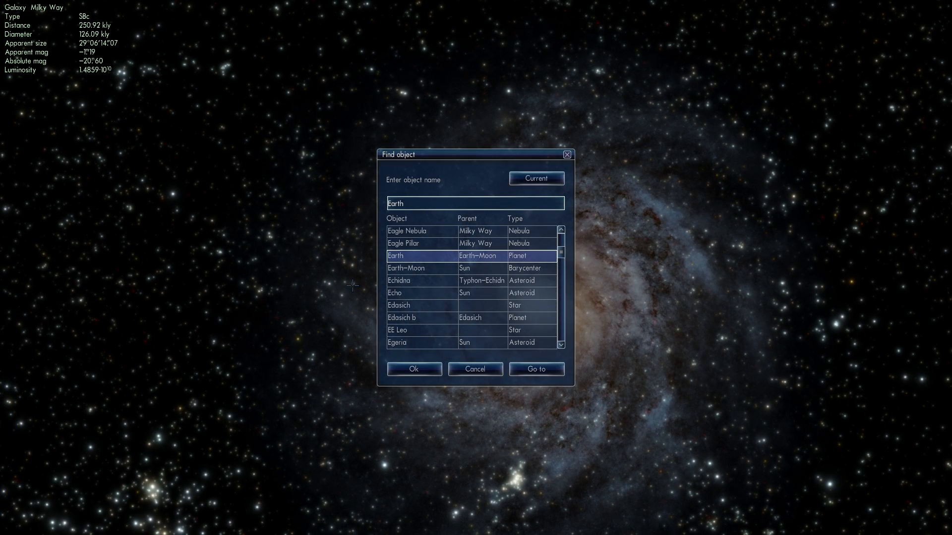
# Step: Dismiss the object search and fly to the pink NGC 604 nebula, about 8,335 ly away
pyautogui.click(535, 368)
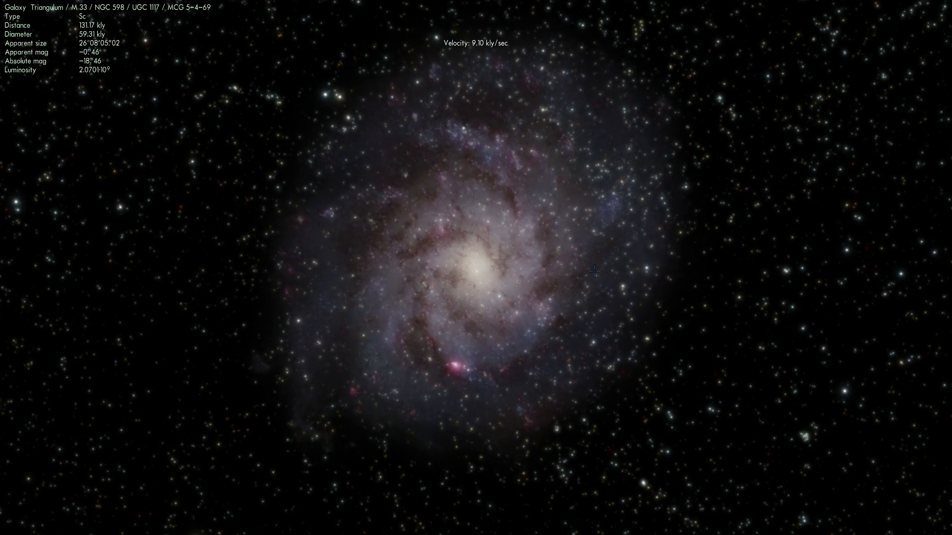
pyautogui.scroll(3)
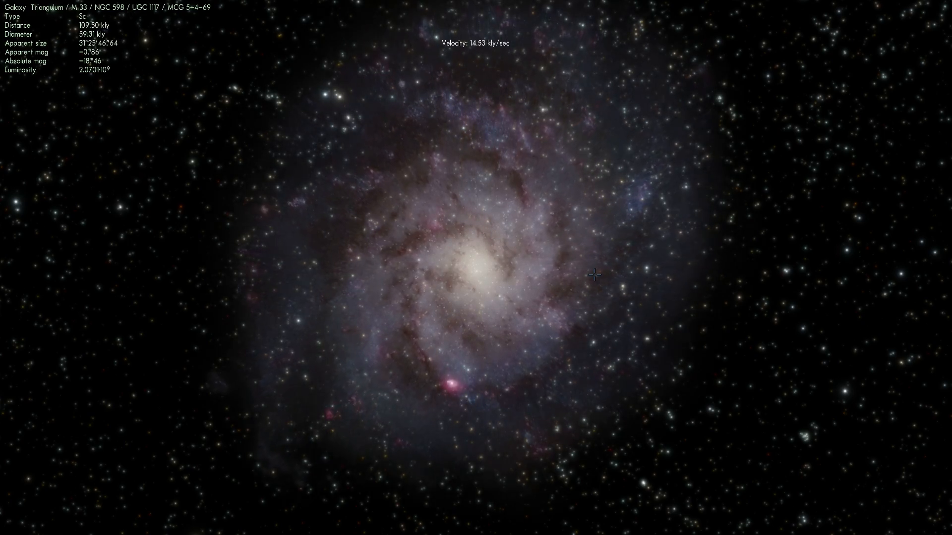
pyautogui.scroll(3)
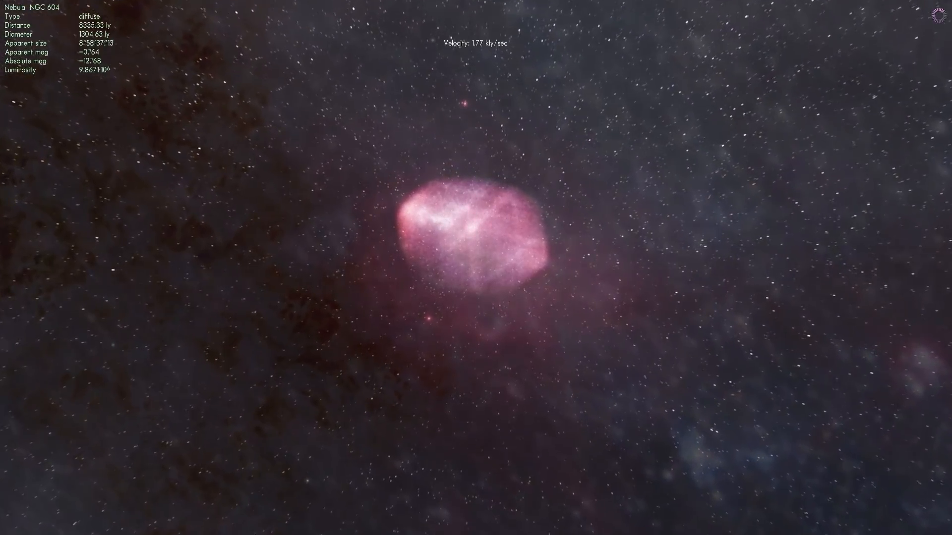
# Step: Pull back from NGC 604 to view Triangulum from about 134 kly
pyautogui.scroll(3)
pyautogui.write('M 101')
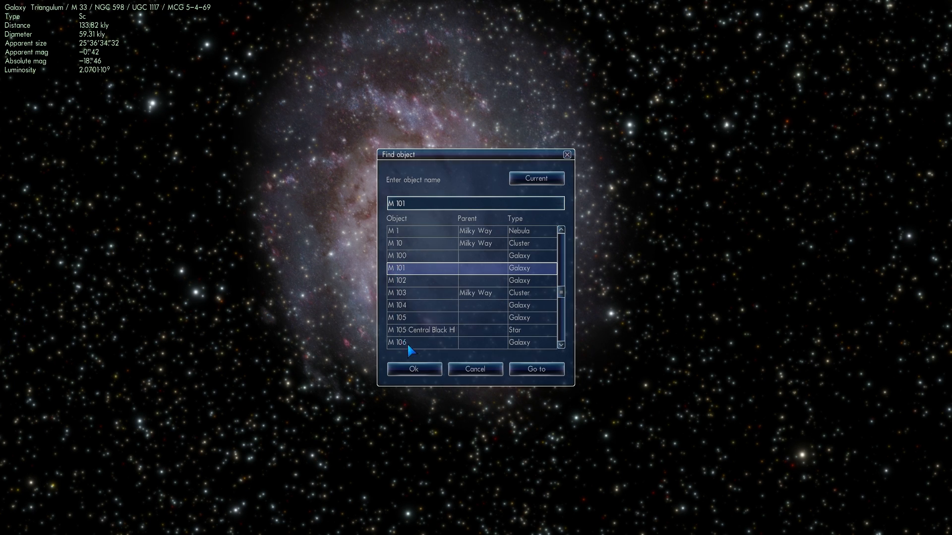
# Step: Cancel the search and retreat until Triangulum is a small patch, Andromeda 2.38 Mly away
pyautogui.click(535, 368)
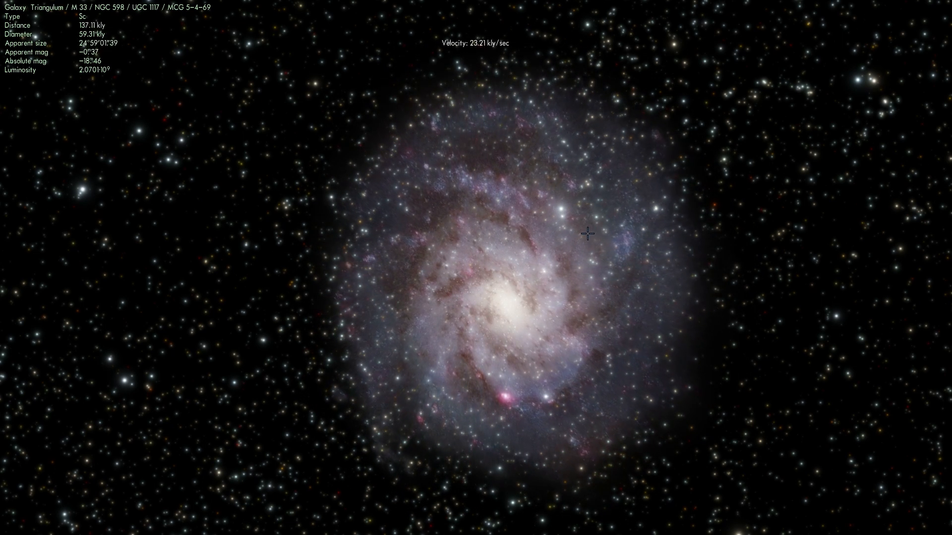
pyautogui.scroll(-3)
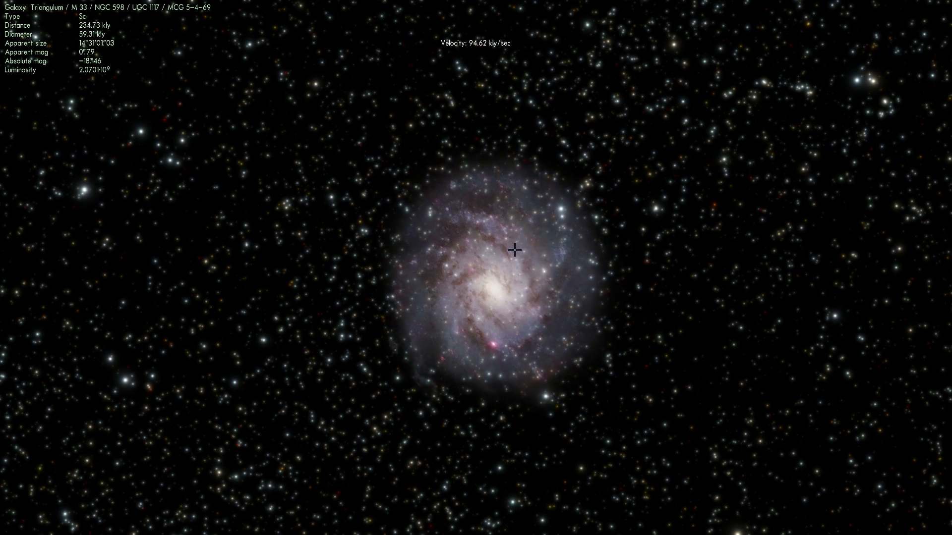
pyautogui.scroll(-3)
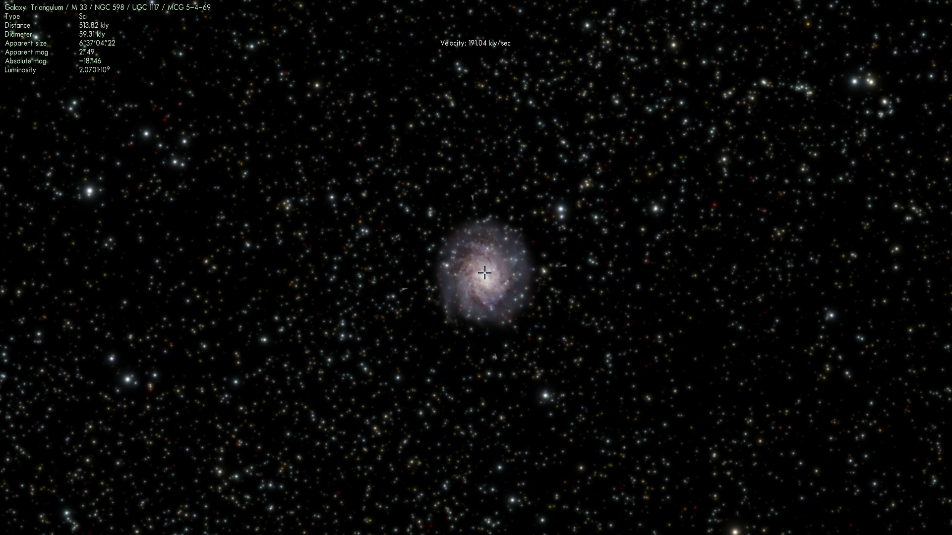
pyautogui.scroll(-3)
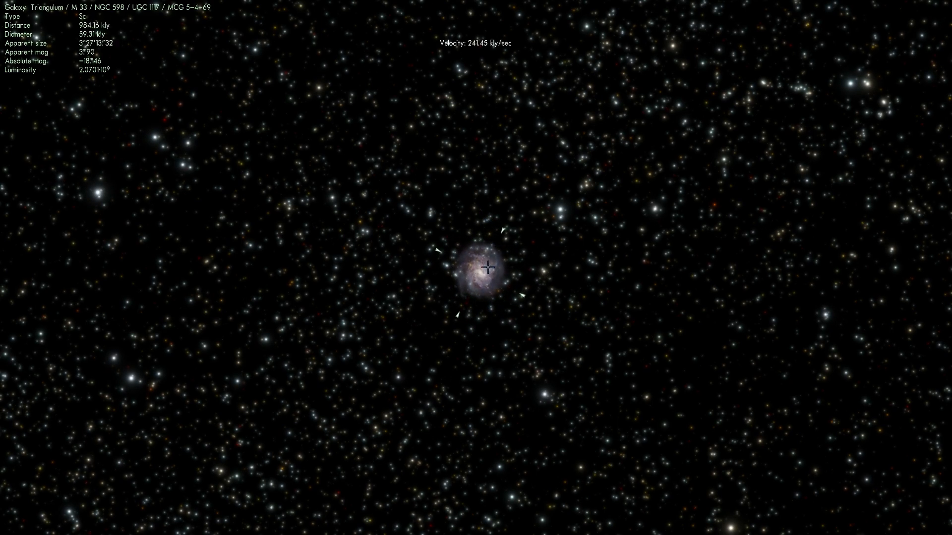
pyautogui.scroll(-3)
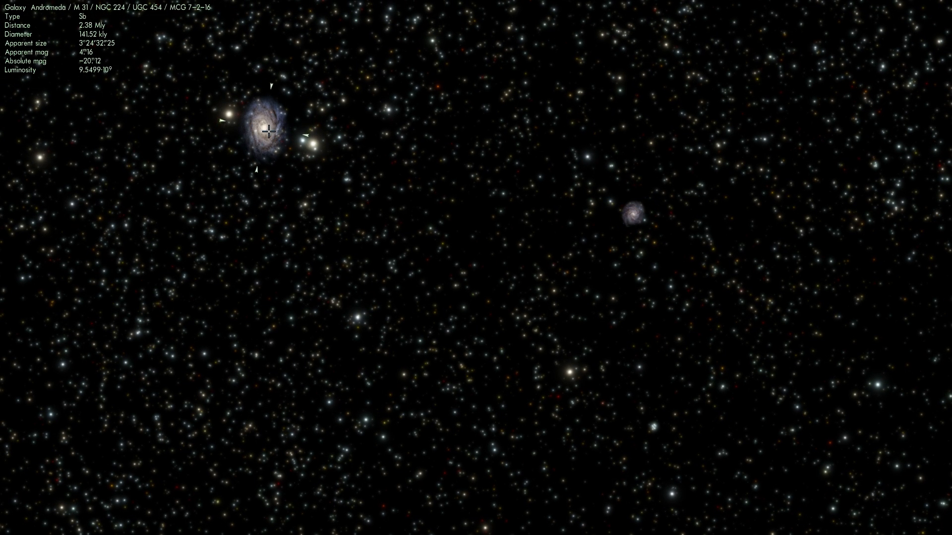
pyautogui.moveTo(299, 126)
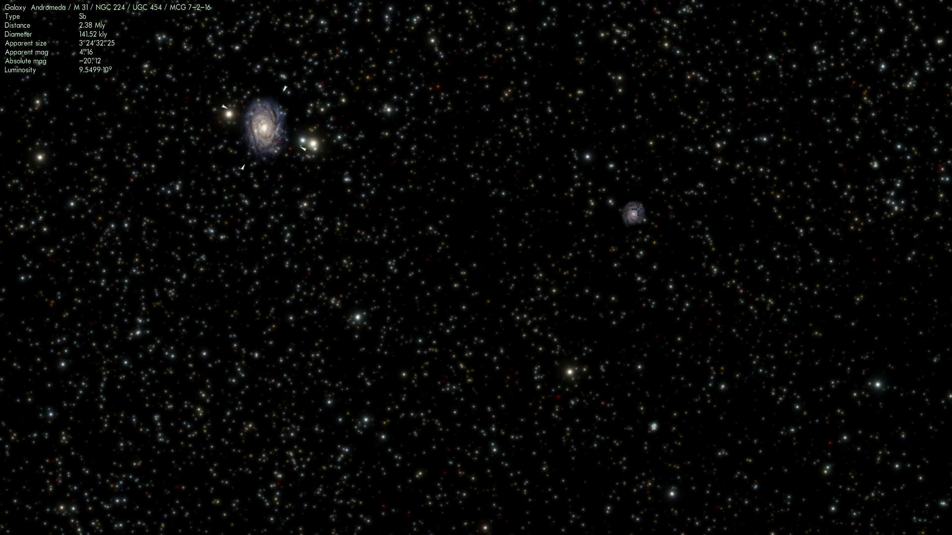
# Step: Select the Triangulum galaxy, then fly toward Andromeda to about 704 kly
pyautogui.click(630, 214)
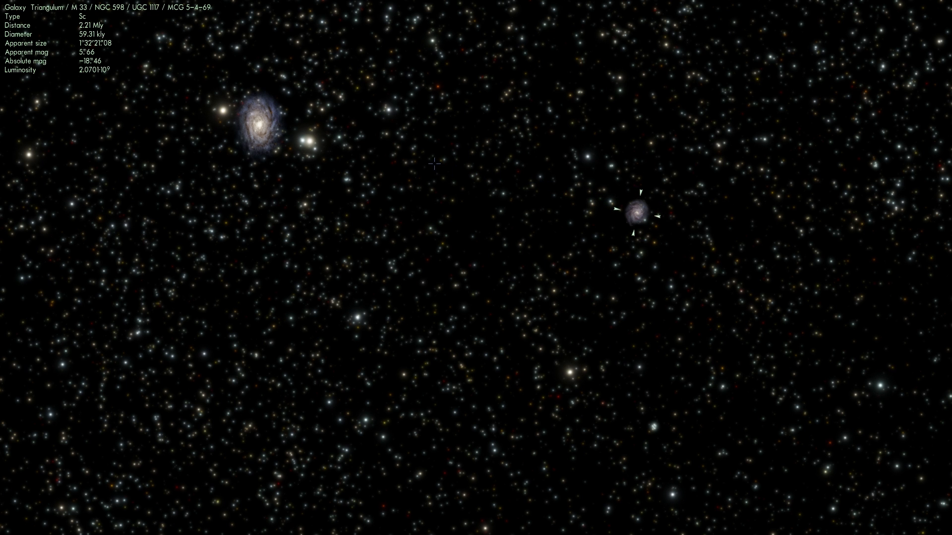
pyautogui.scroll(3)
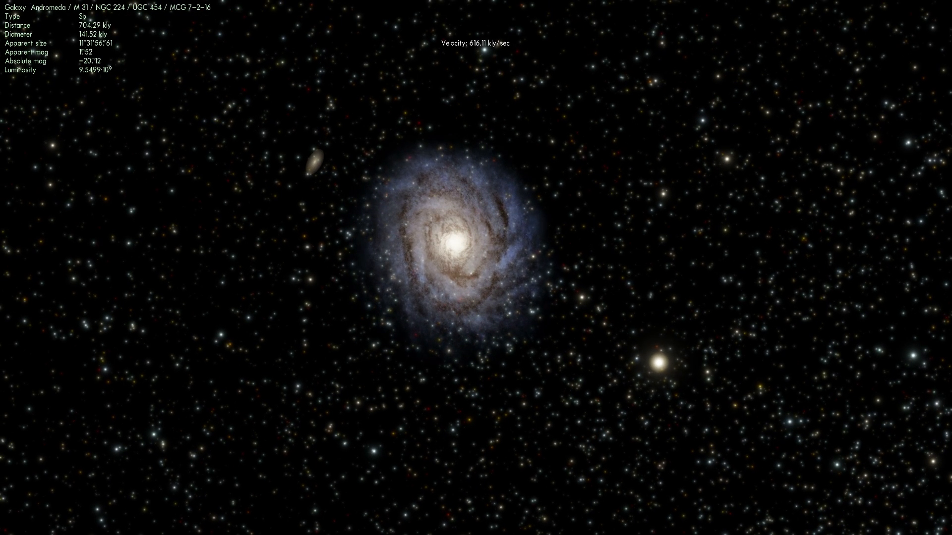
# Step: Select the Triangulum galaxy M33 and fly back toward it, about 152 kly away
pyautogui.scroll(-3)
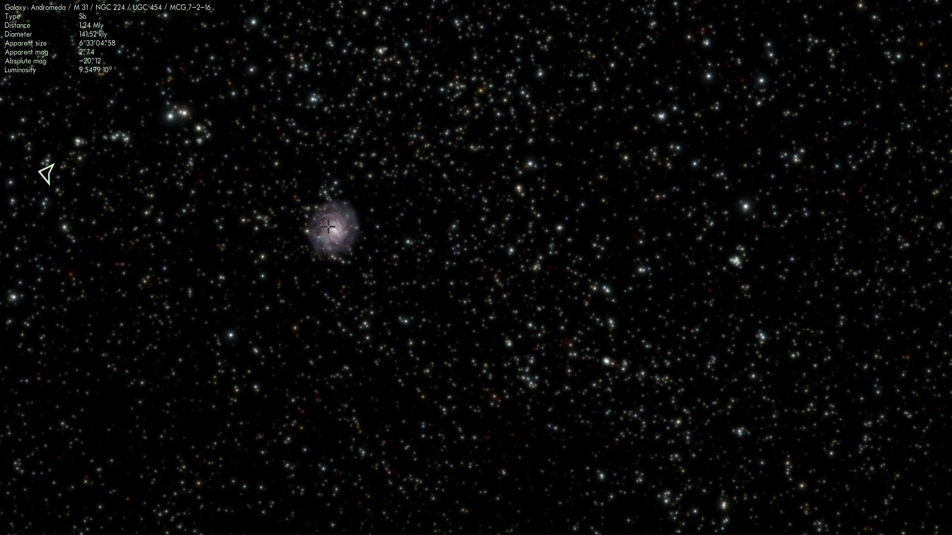
pyautogui.click(332, 229)
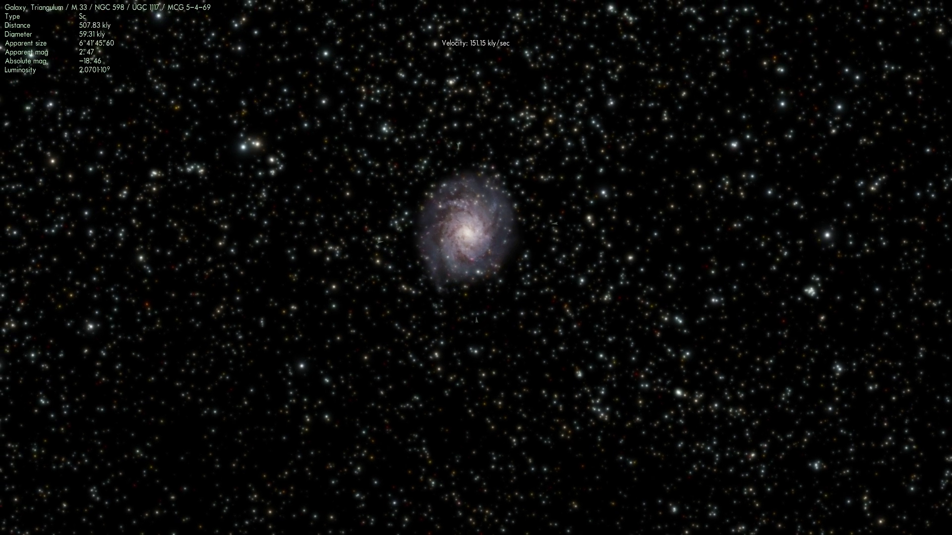
pyautogui.scroll(3)
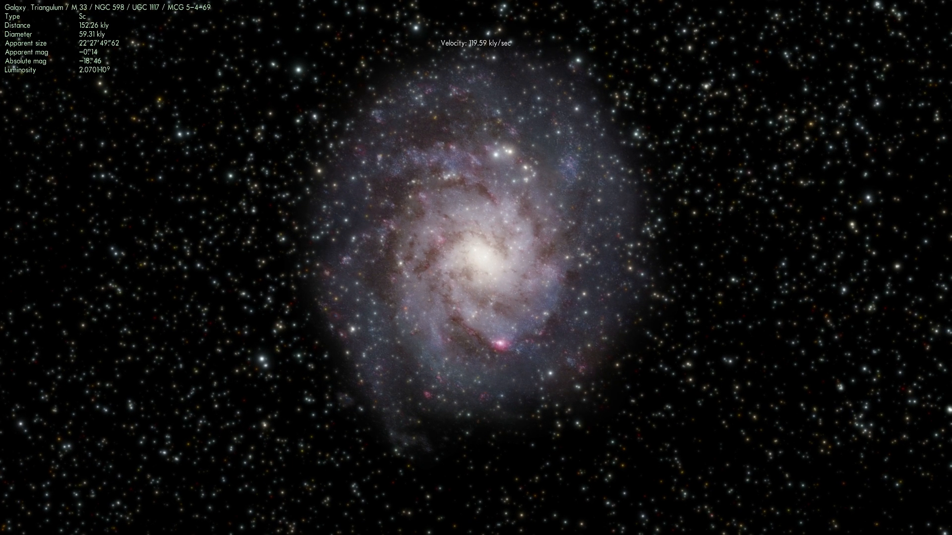
# Step: Search for '33' and travel to the star system M 33 X-7
pyautogui.scroll(3)
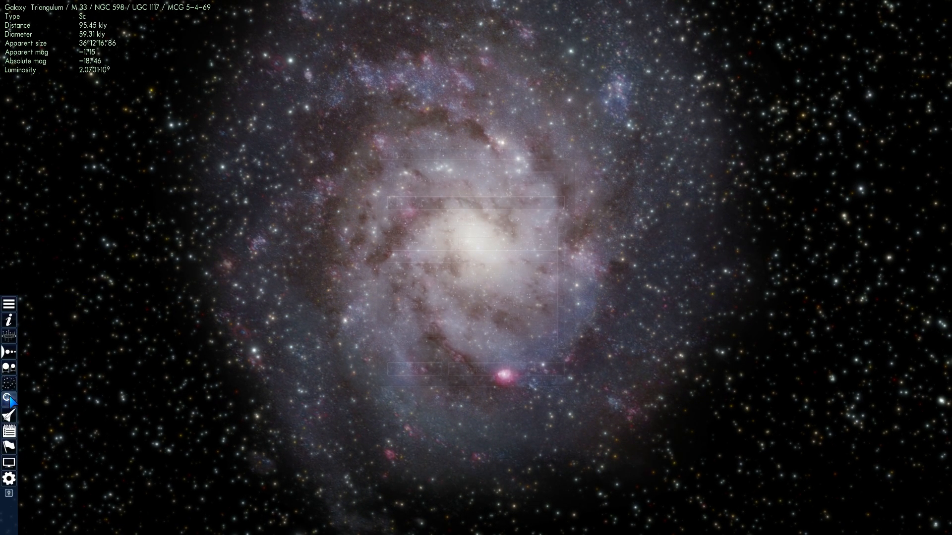
pyautogui.click(9, 400)
pyautogui.write('m')
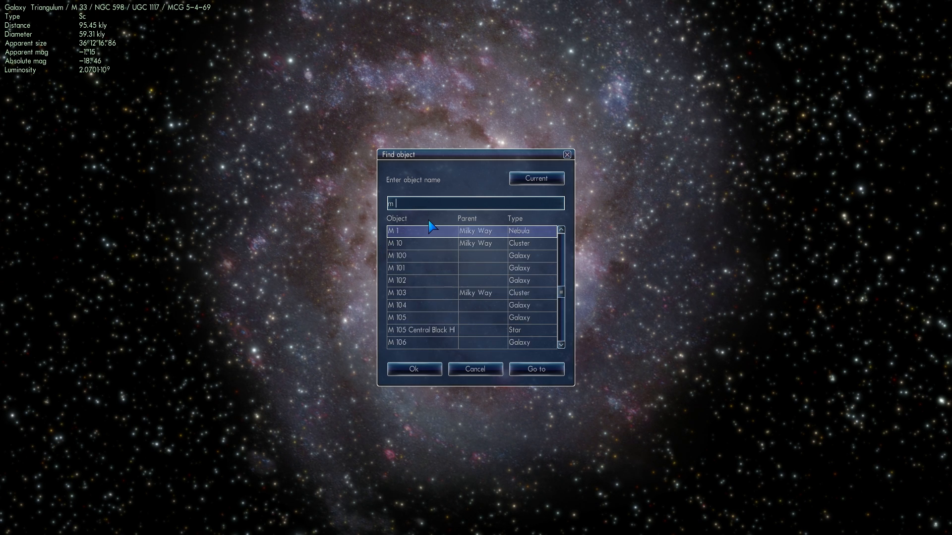
pyautogui.write('33 X-7')
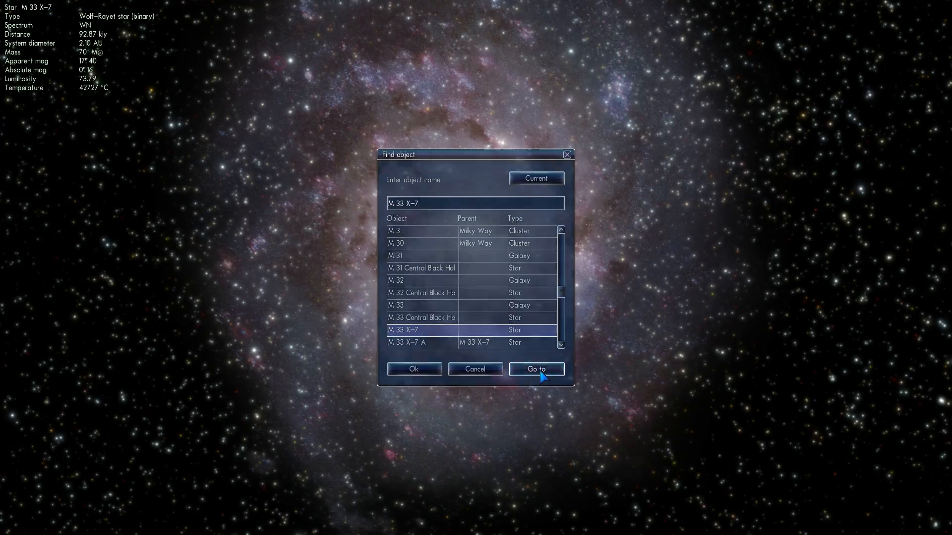
pyautogui.click(535, 369)
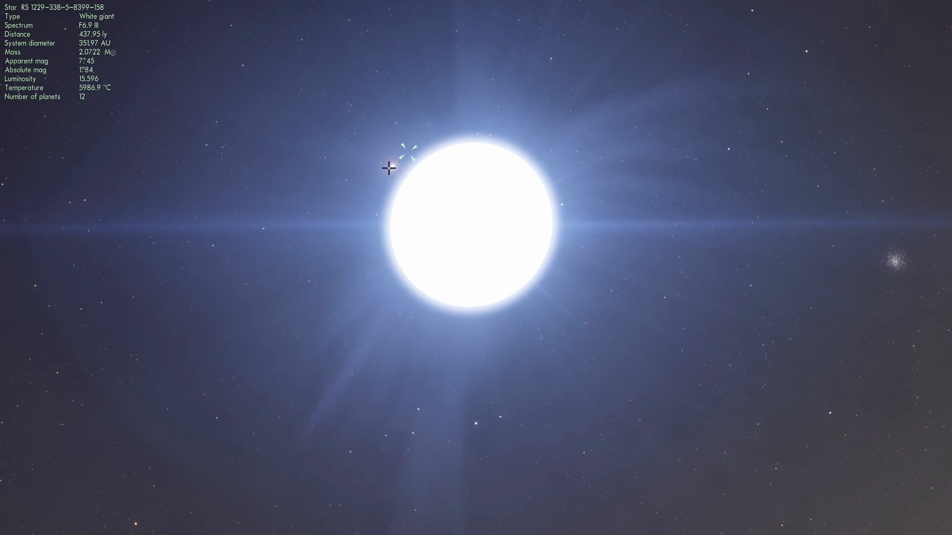
# Step: Select and follow black hole M 33 X-7 A beside its companion star
pyautogui.click(367, 217)
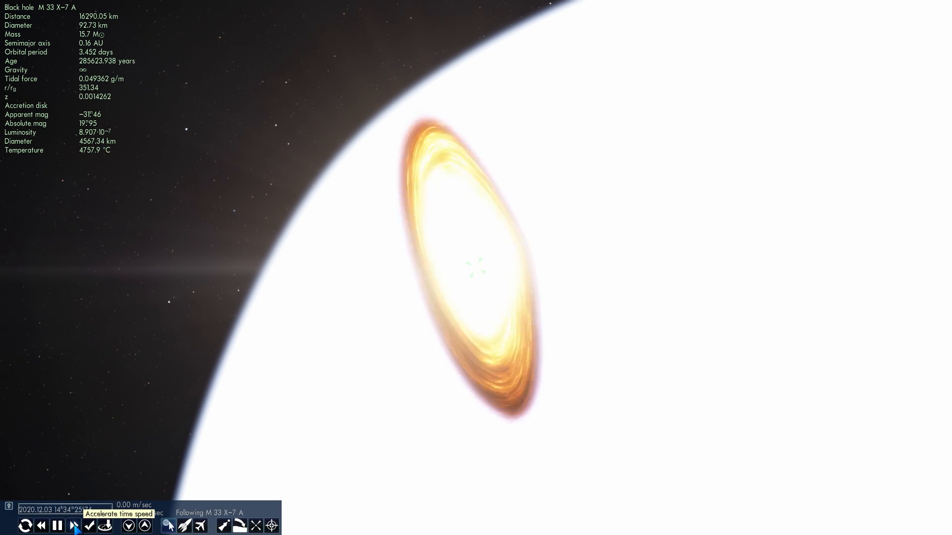
# Step: Accelerate simulated time three notches while near Wolf-Rayet star M 33 X-7 B
pyautogui.click(73, 527)
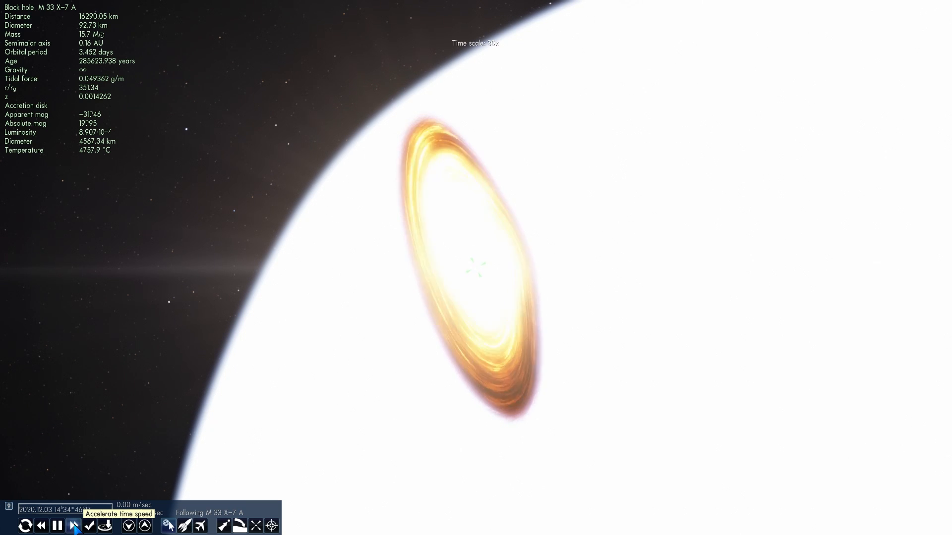
pyautogui.click(74, 526)
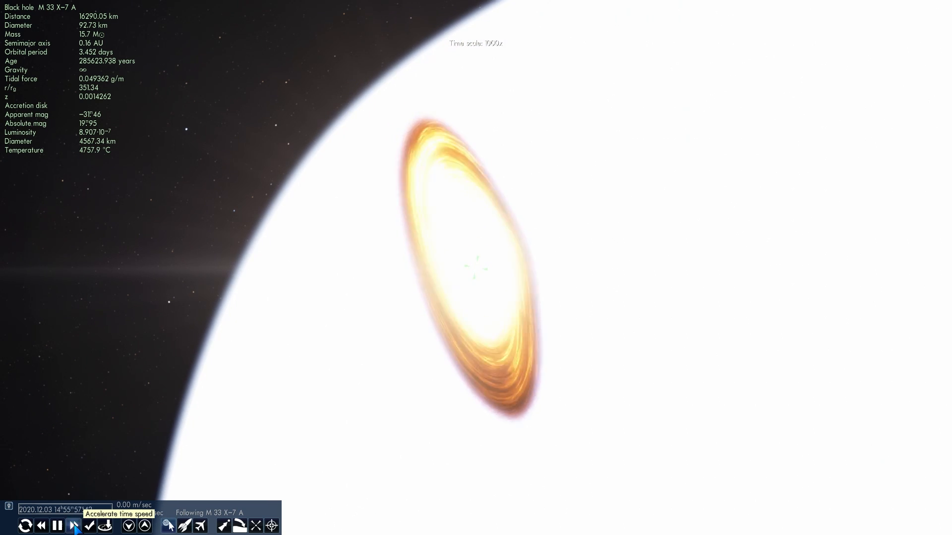
pyautogui.click(75, 526)
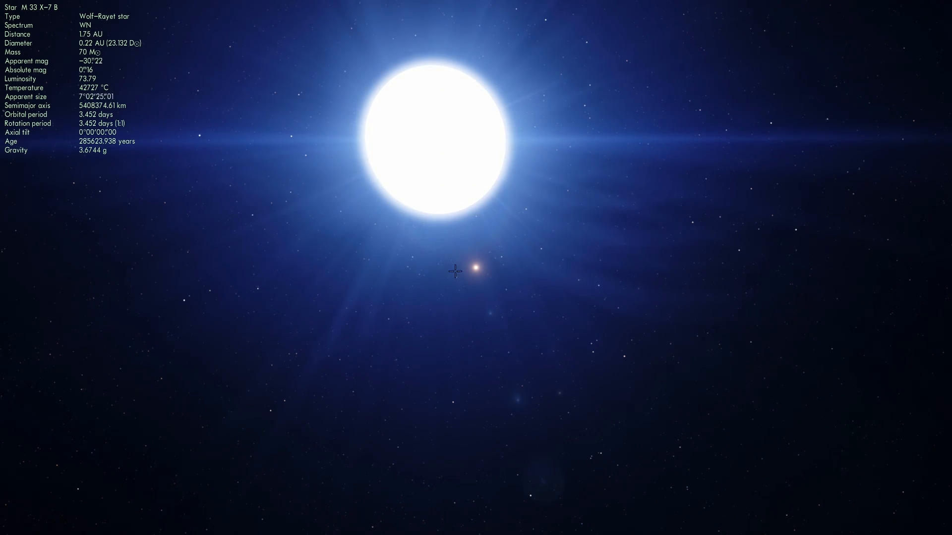
# Step: Zoom in toward Triangulum's bright spiral core until it fills most of the view
pyautogui.click(475, 268)
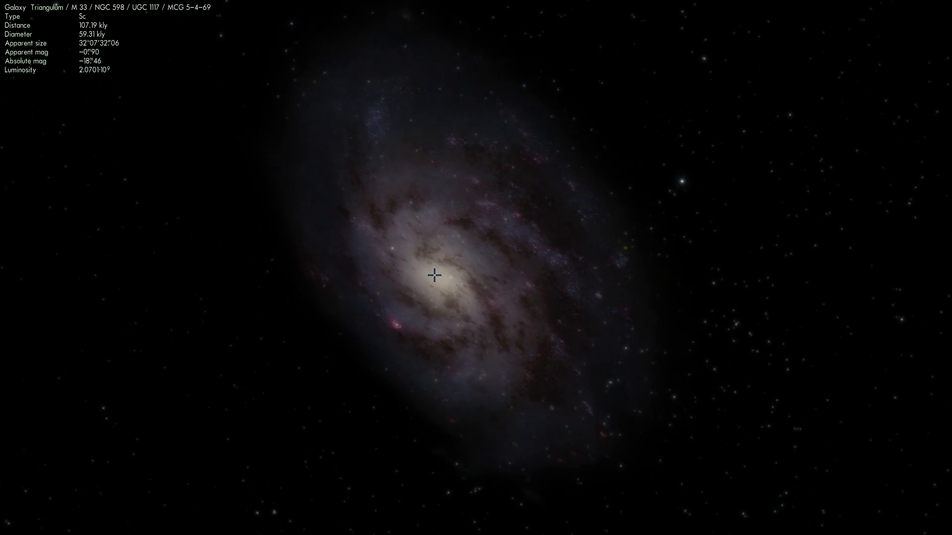
pyautogui.scroll(-3)
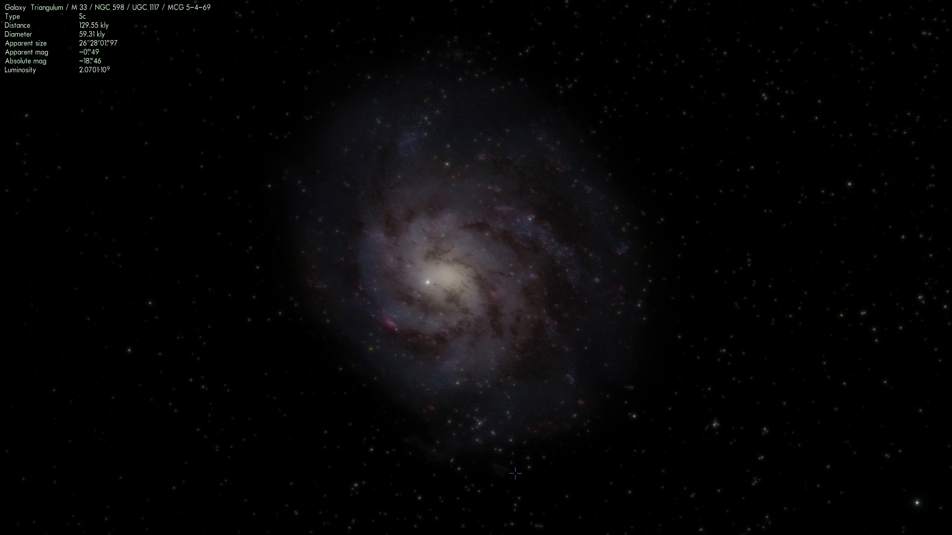
pyautogui.moveTo(477, 213)
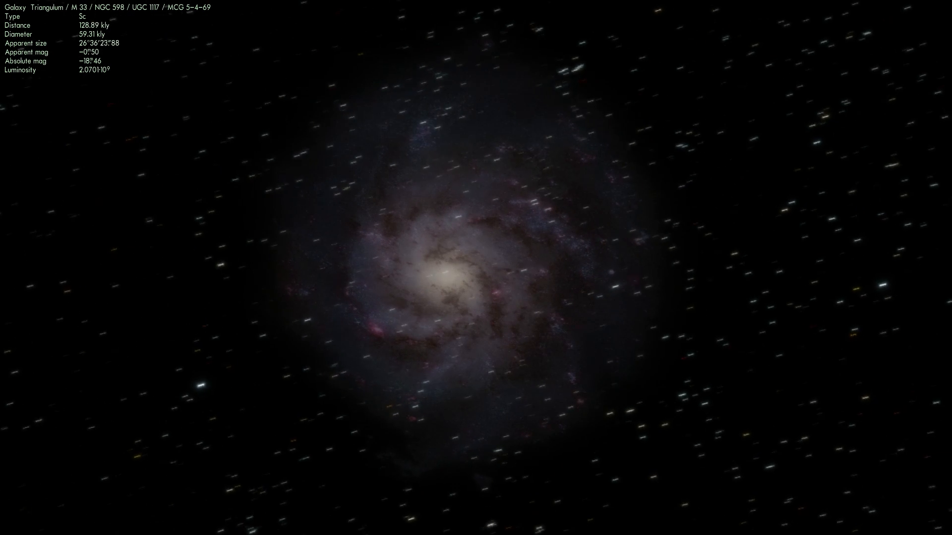
pyautogui.scroll(3)
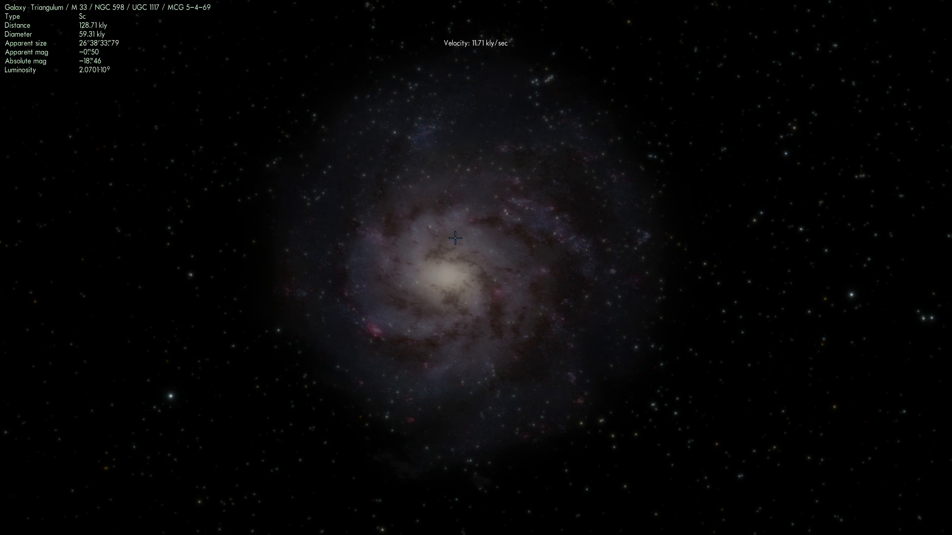
pyautogui.scroll(3)
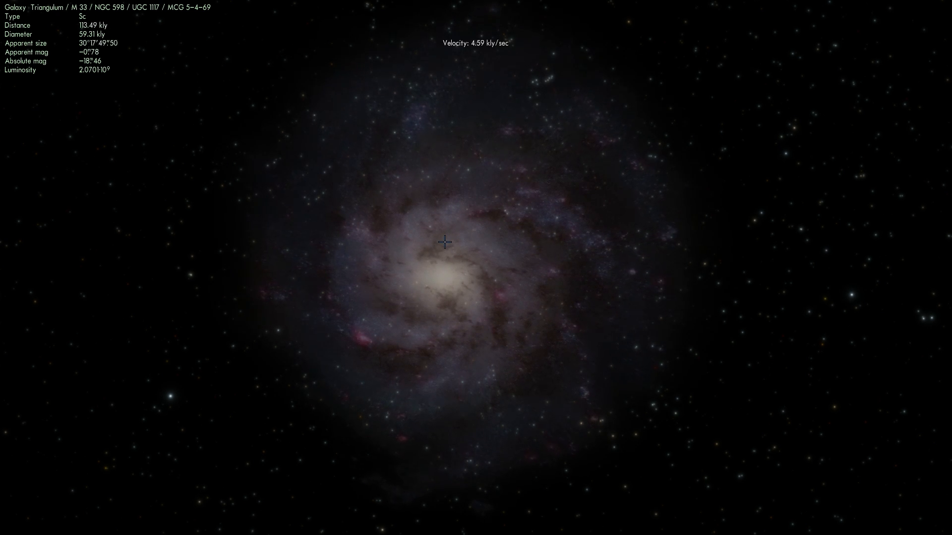
pyautogui.scroll(3)
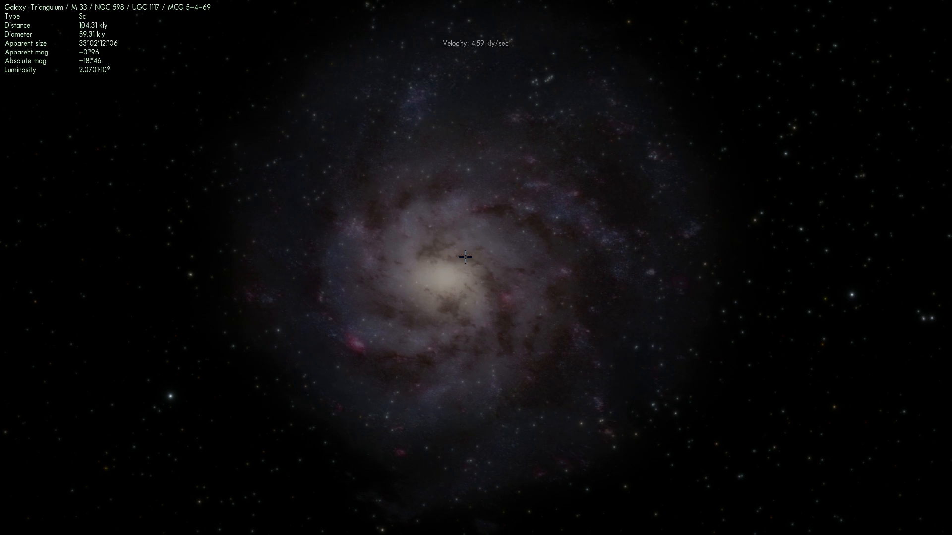
pyautogui.scroll(3)
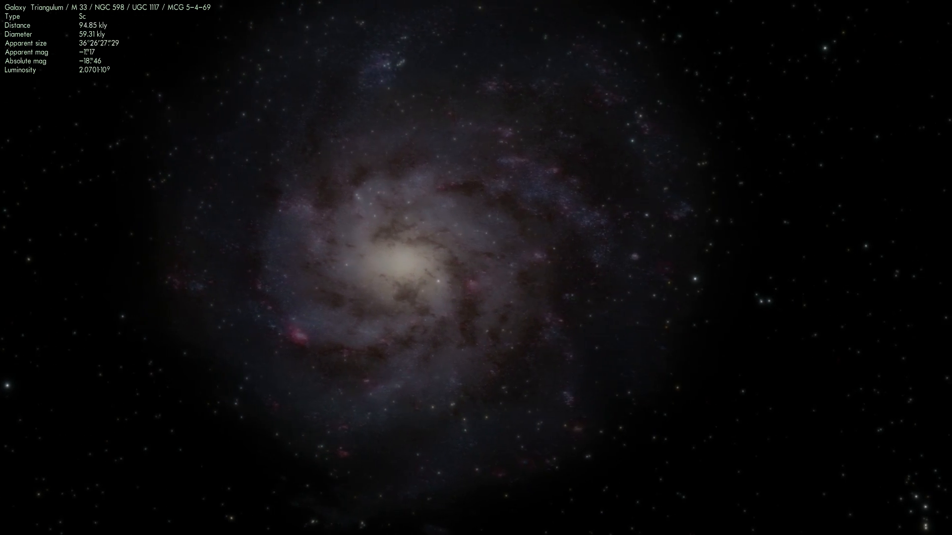
pyautogui.scroll(3)
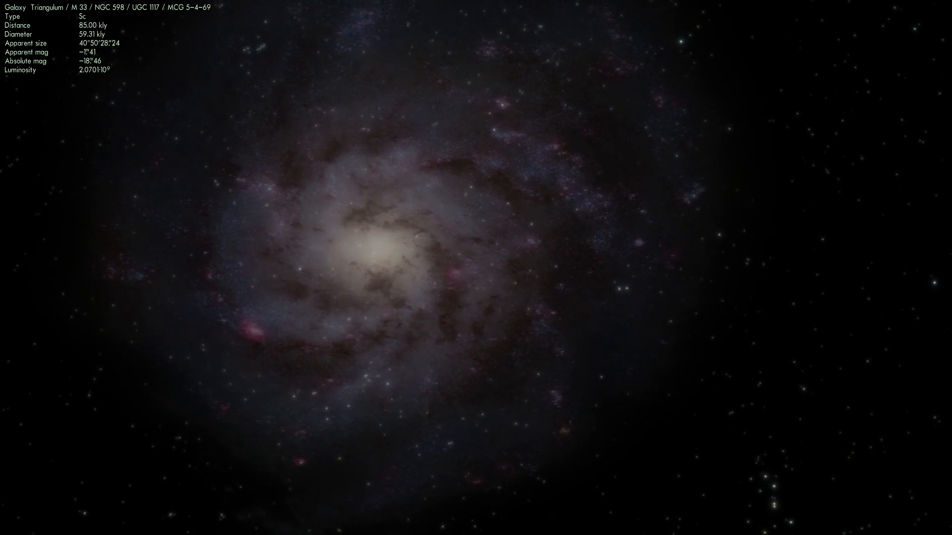
pyautogui.scroll(3)
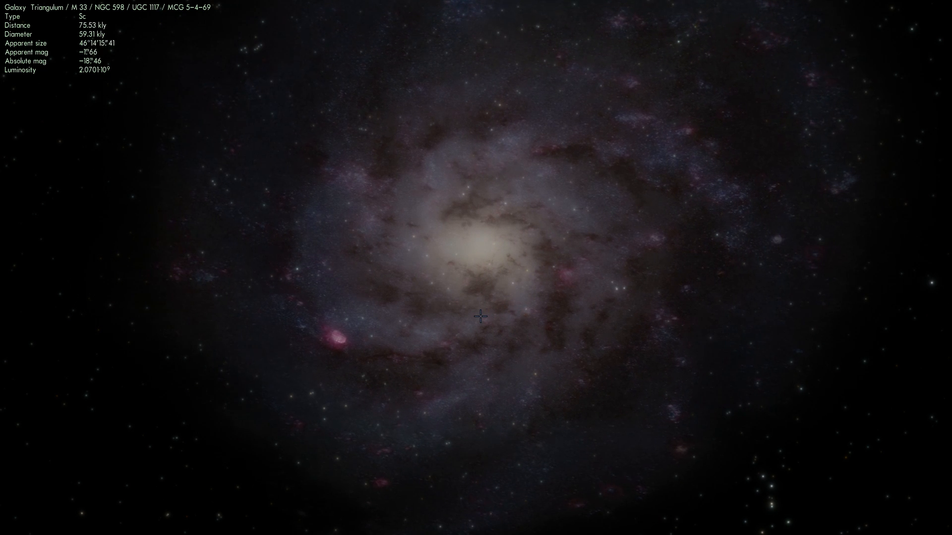
pyautogui.scroll(3)
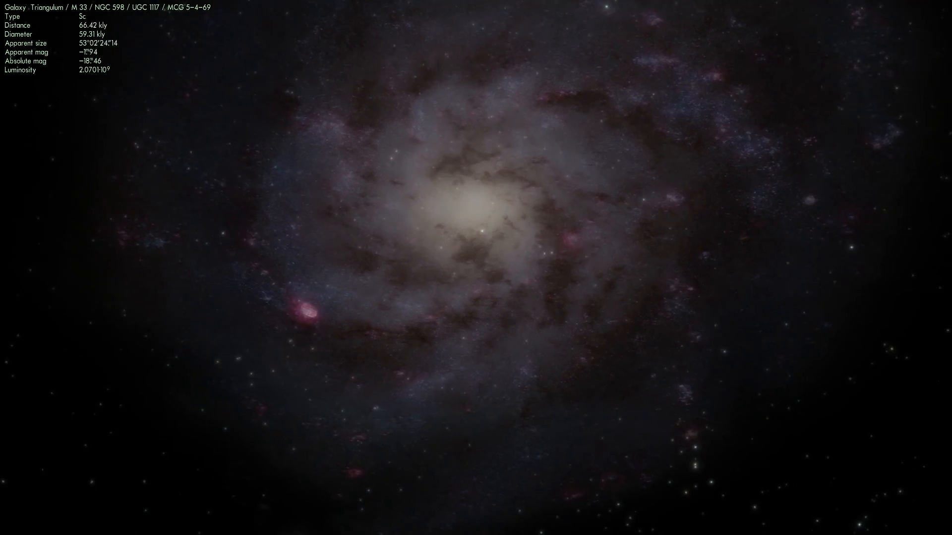
pyautogui.scroll(3)
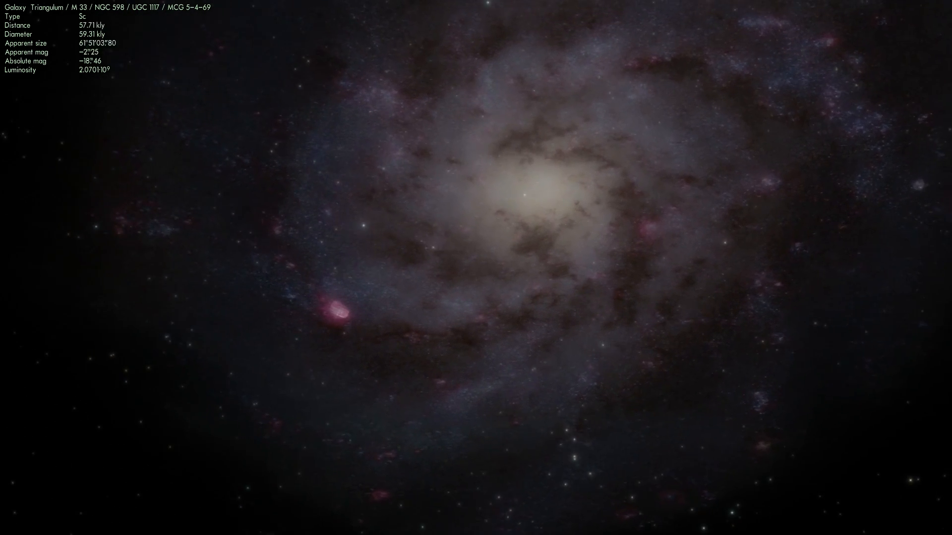
pyautogui.scroll(3)
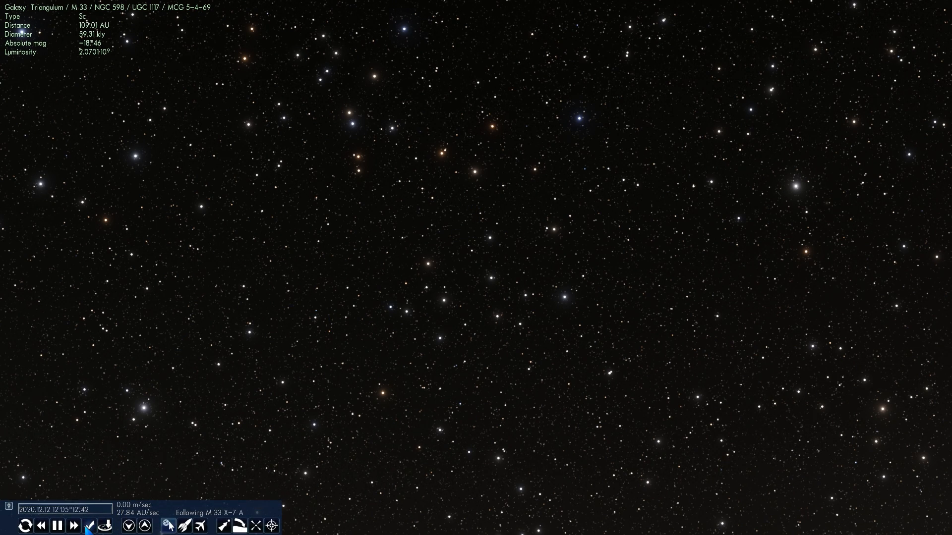
# Step: Accelerate time four notches so the date races from 2020 to May 2985
pyautogui.click(75, 526)
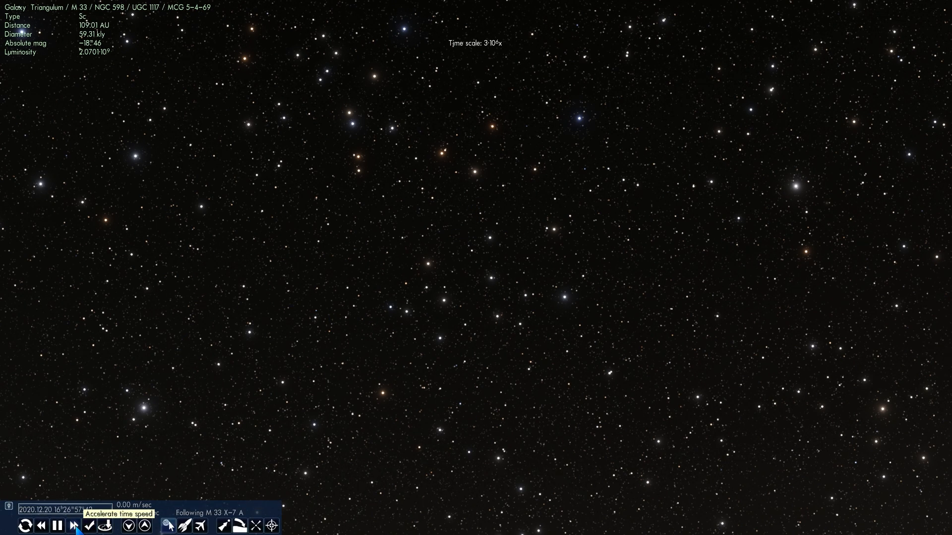
pyautogui.click(74, 525)
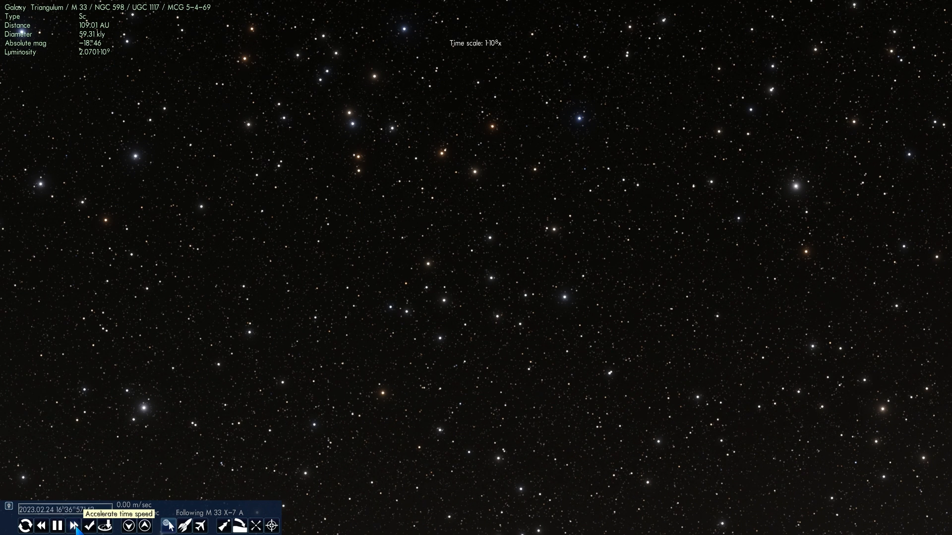
pyautogui.click(73, 525)
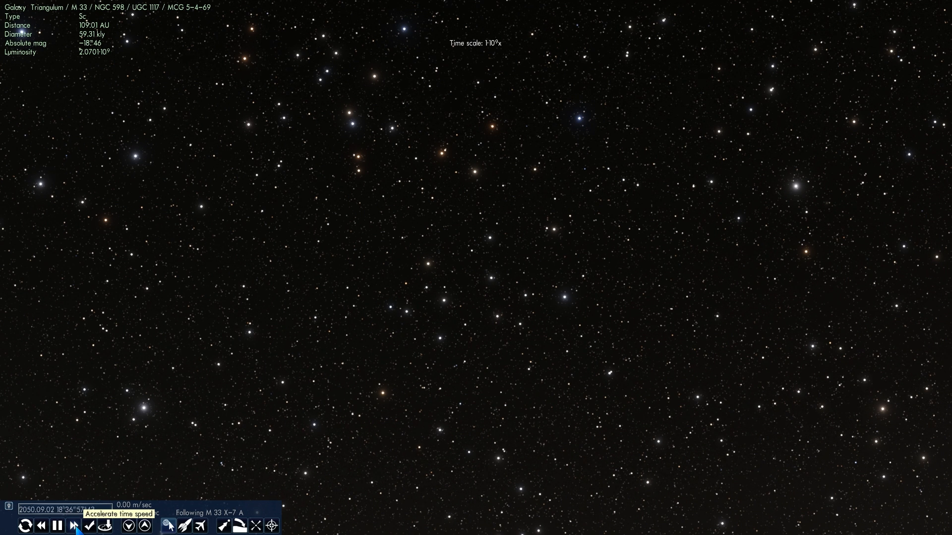
pyautogui.click(74, 526)
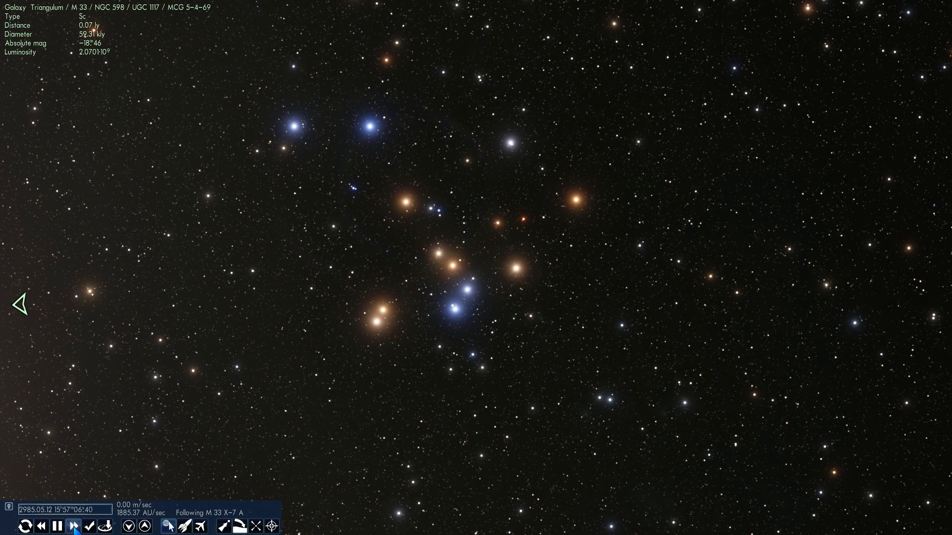
# Step: Readjust the time speed in the bottom time panel to a gentler pace
pyautogui.click(73, 526)
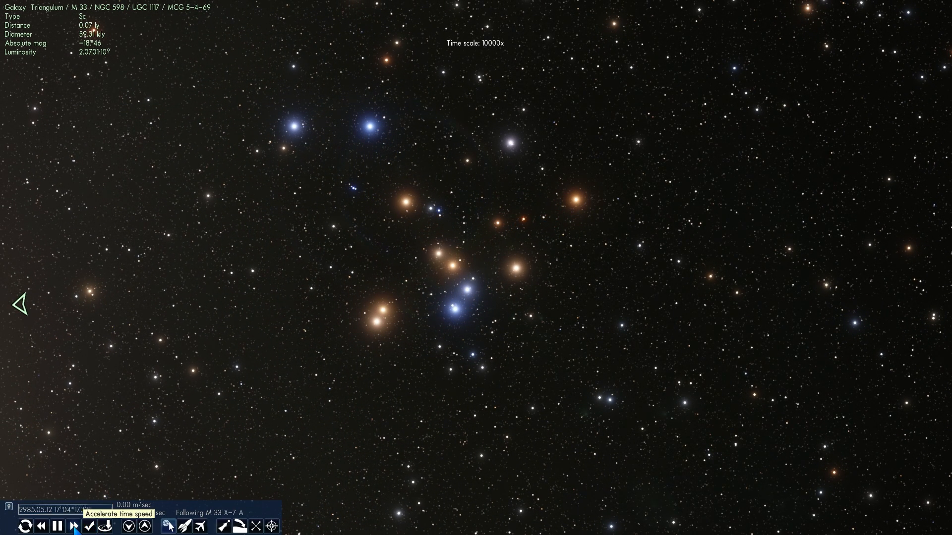
pyautogui.click(73, 526)
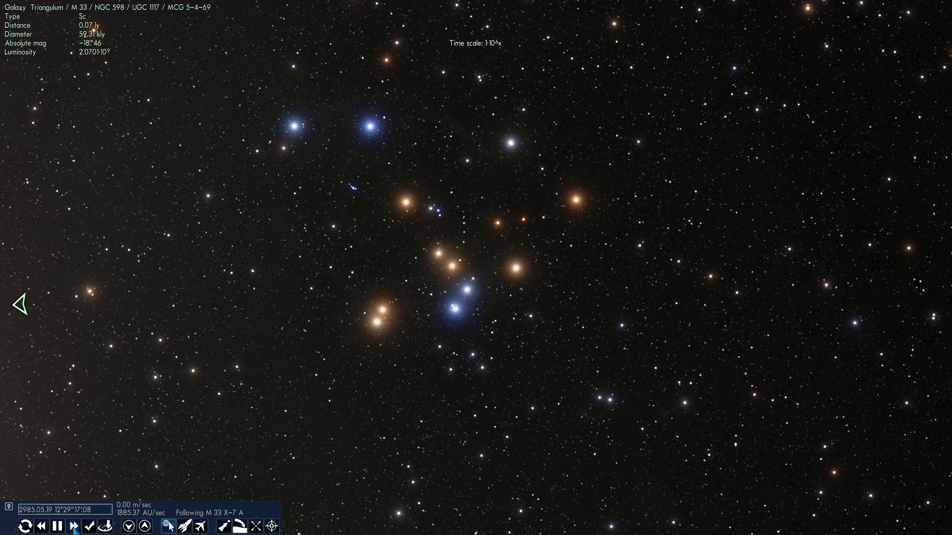
pyautogui.click(73, 527)
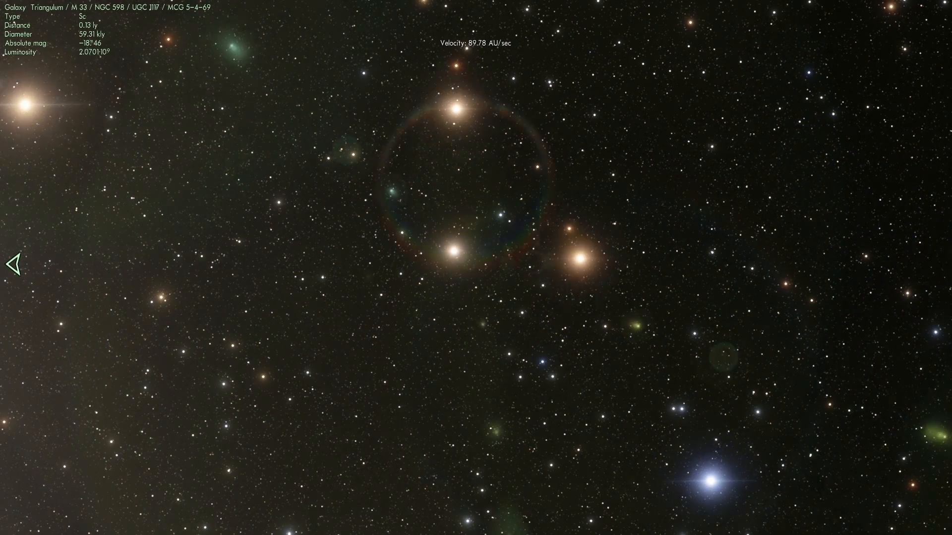
# Step: Select M 33 Central Black Hole and fly close to its accretion disk
pyautogui.click(470, 264)
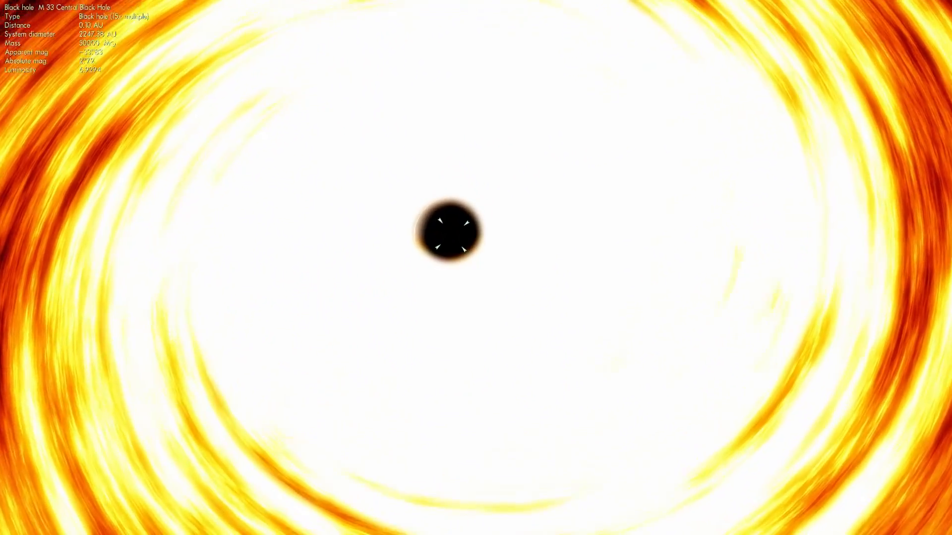
# Step: Zoom out from the central black hole to about 153 kly, revealing the spiral
pyautogui.scroll(-3)
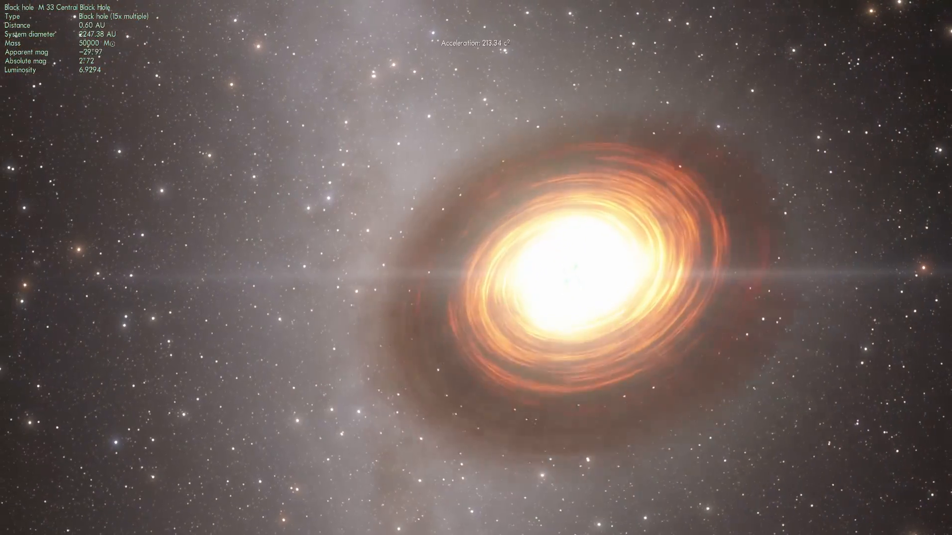
pyautogui.scroll(-3)
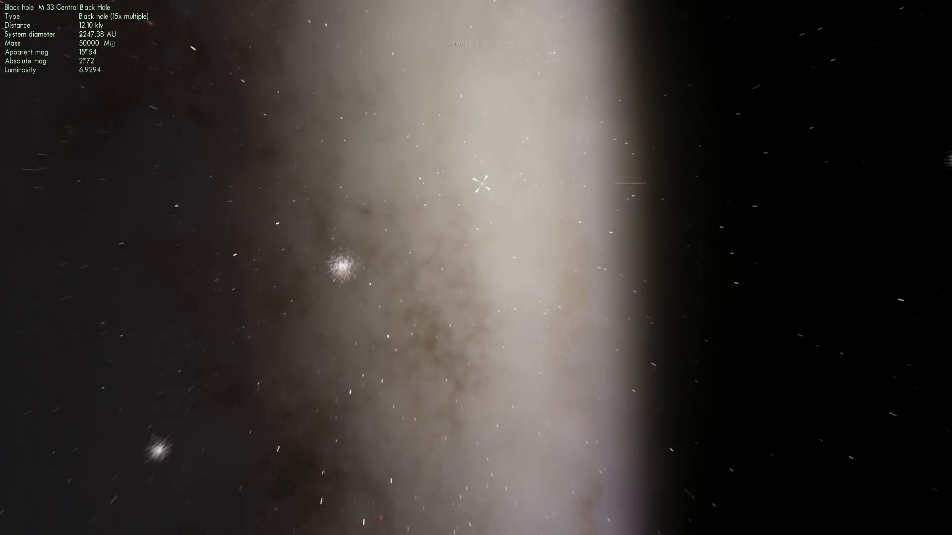
pyautogui.scroll(-3)
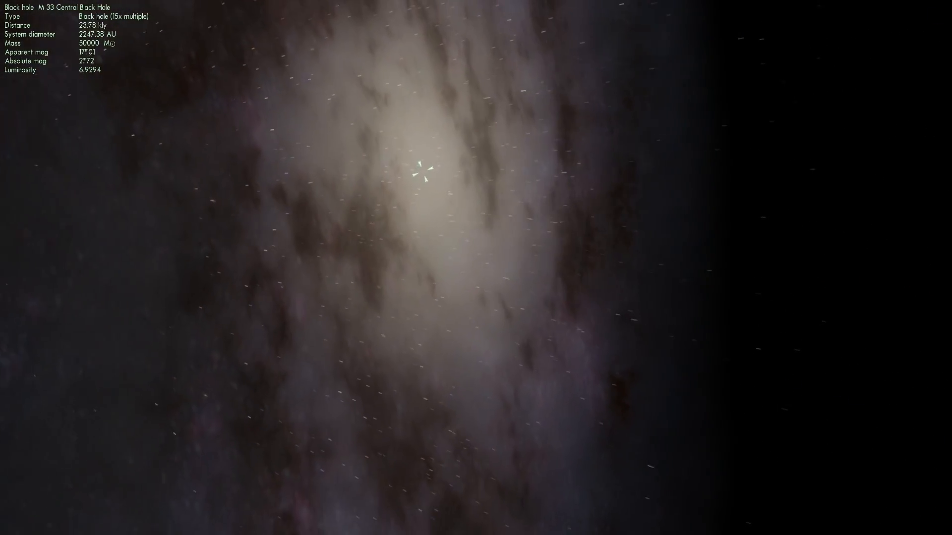
pyautogui.scroll(-3)
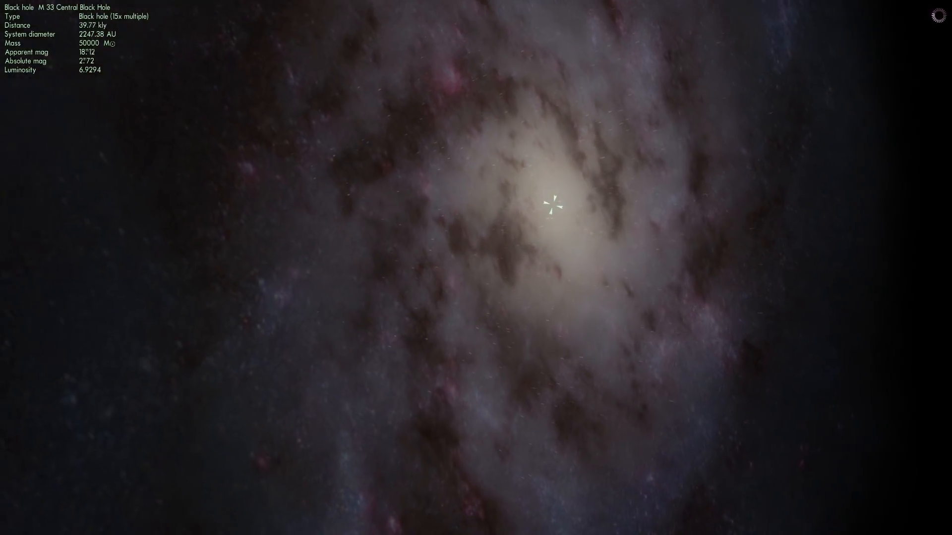
pyautogui.scroll(-3)
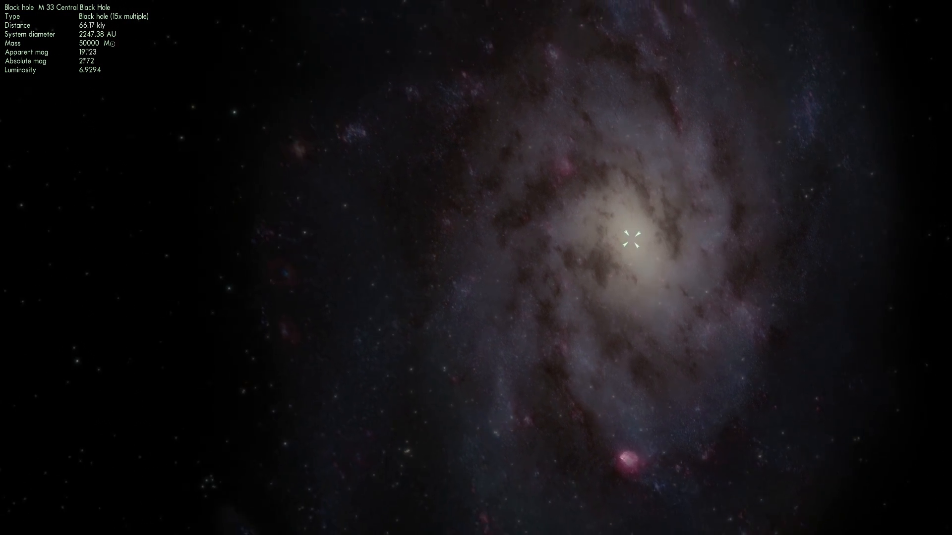
pyautogui.scroll(-3)
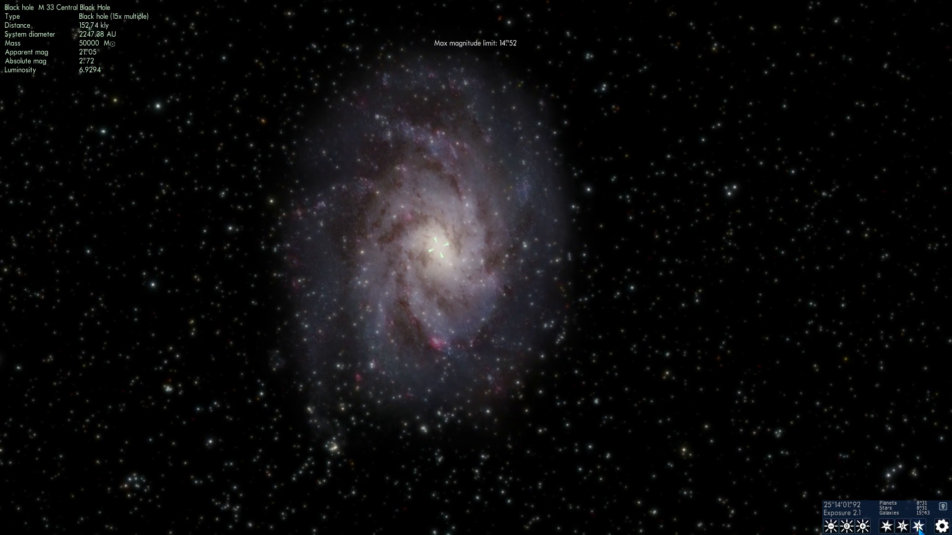
# Step: Zoom out further until Triangulum shrinks to a small spiral among the stars
pyautogui.scroll(-3)
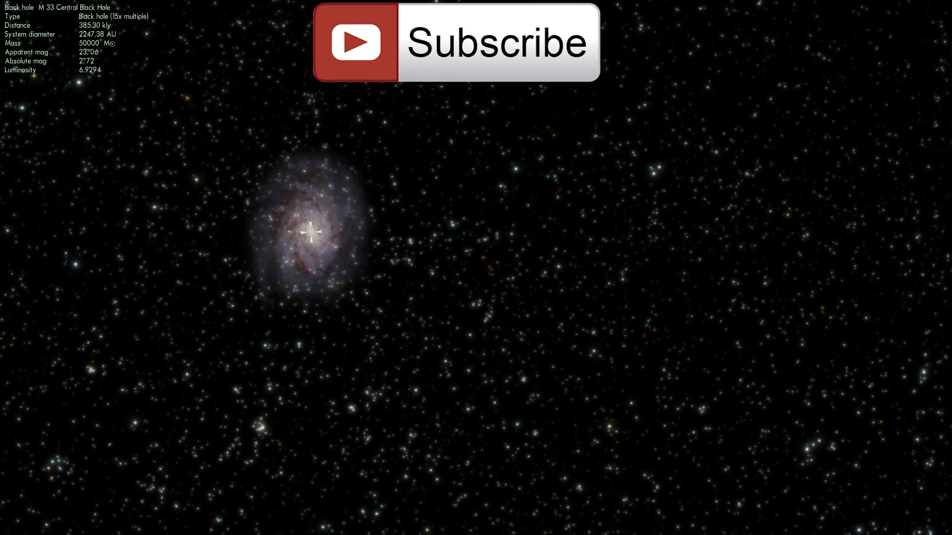
pyautogui.scroll(-3)
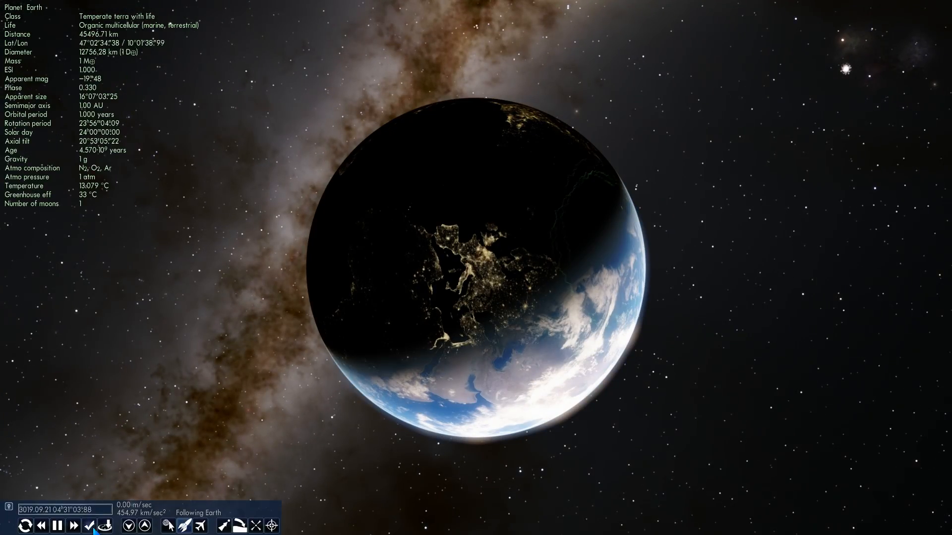
# Step: Speed up time a thousandfold so Earth's night side visibly turns
pyautogui.click(75, 525)
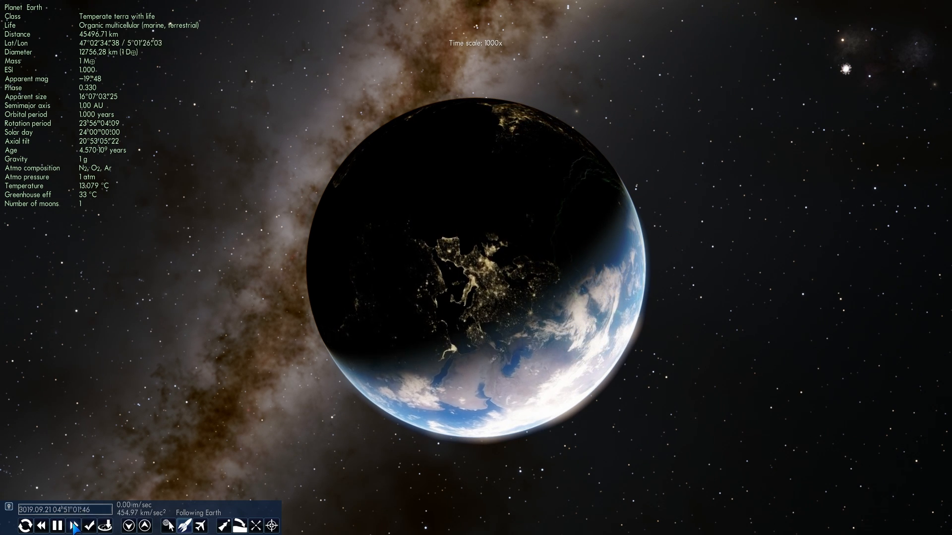